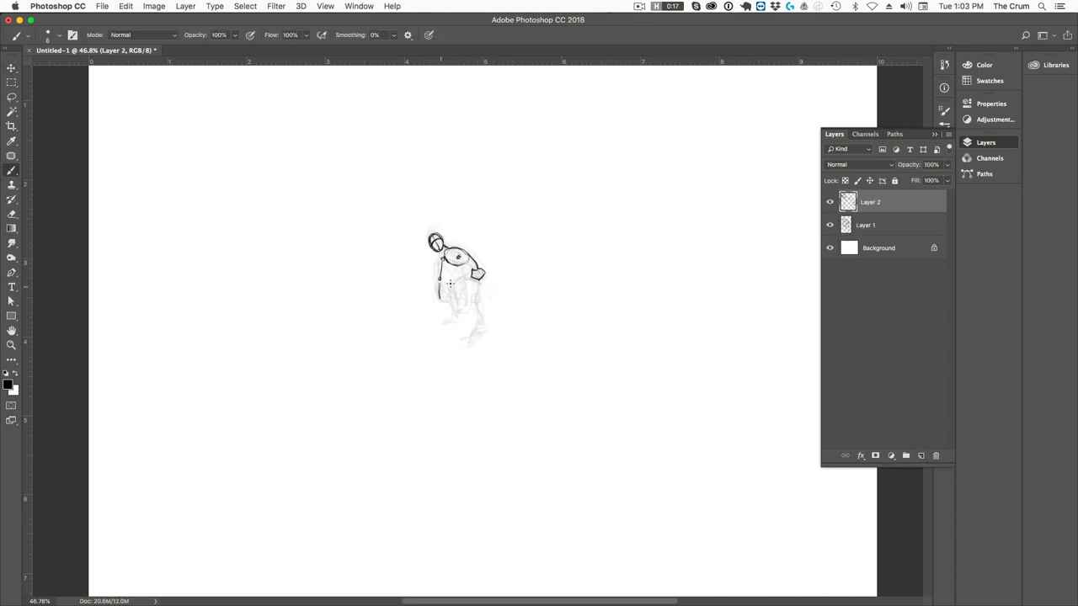
# Sketch the hunched zombie girl's gesture lines, bent body, clawed hands and screaming face.
pyautogui.moveTo(446, 286); pyautogui.dragTo(463, 312)
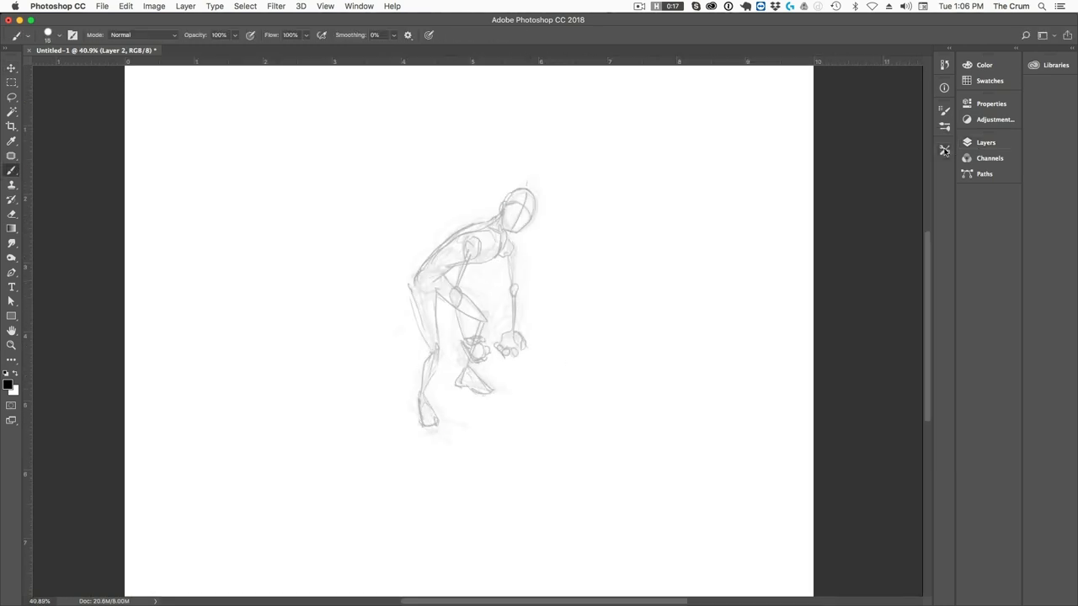
pyautogui.moveTo(497, 337); pyautogui.dragTo(522, 350)
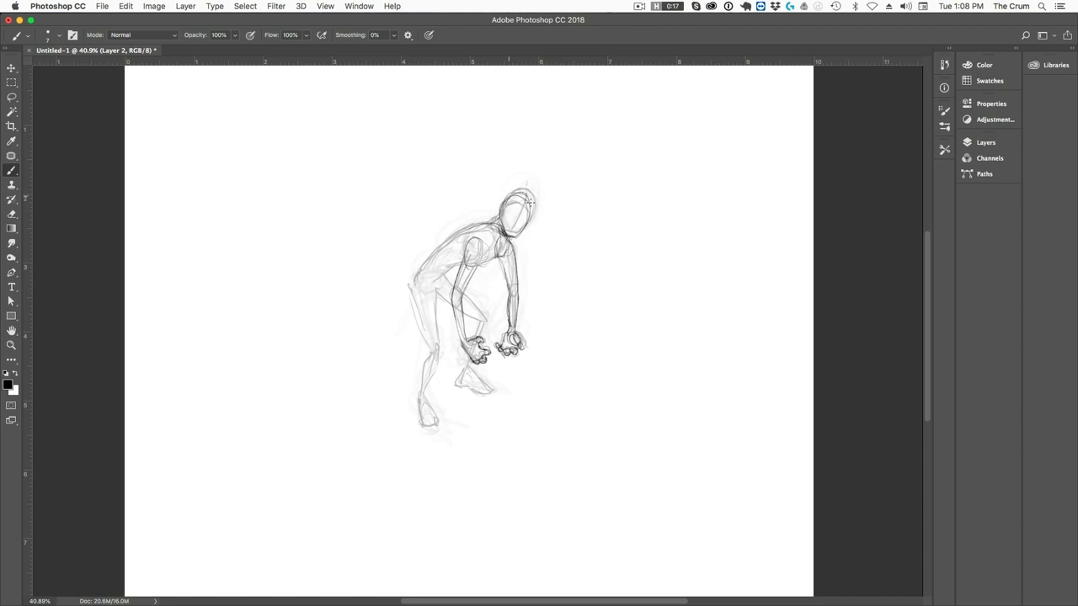
pyautogui.moveTo(506, 202); pyautogui.dragTo(531, 261)
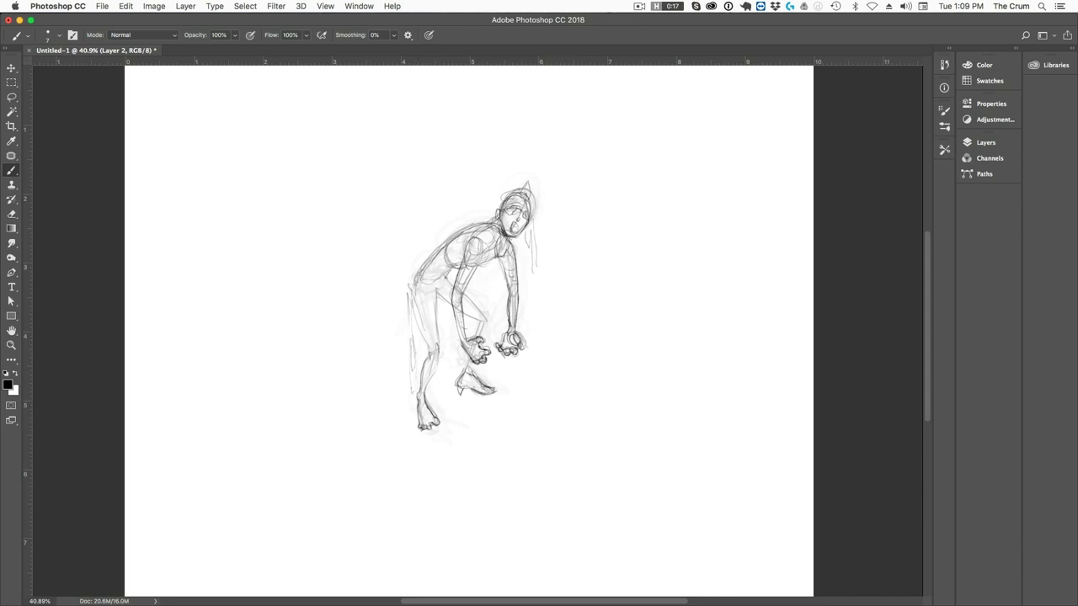
pyautogui.moveTo(405, 287); pyautogui.dragTo(405, 387)
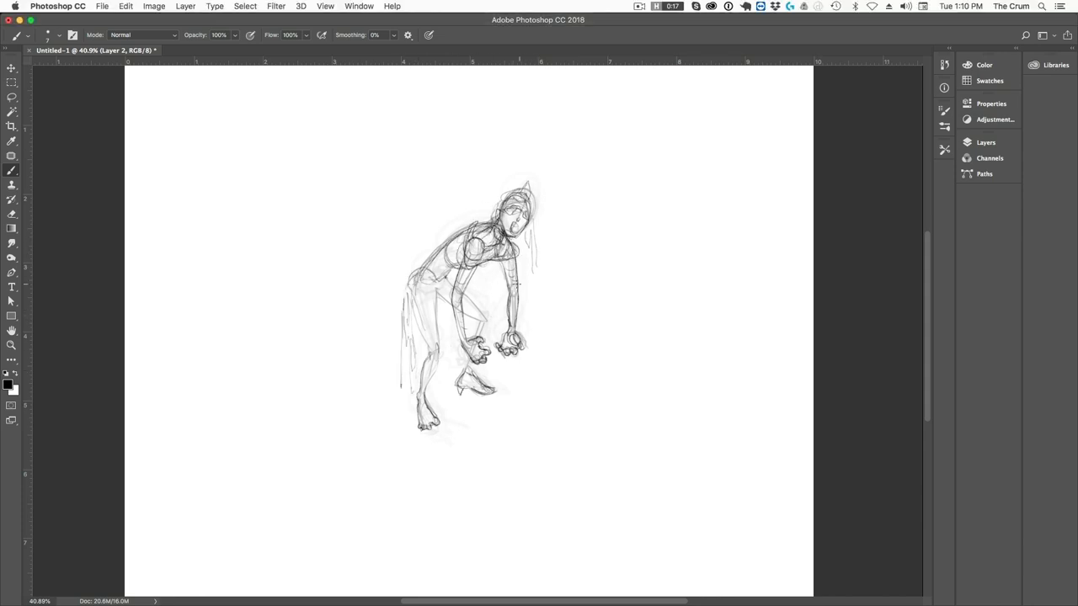
pyautogui.click(982, 141)
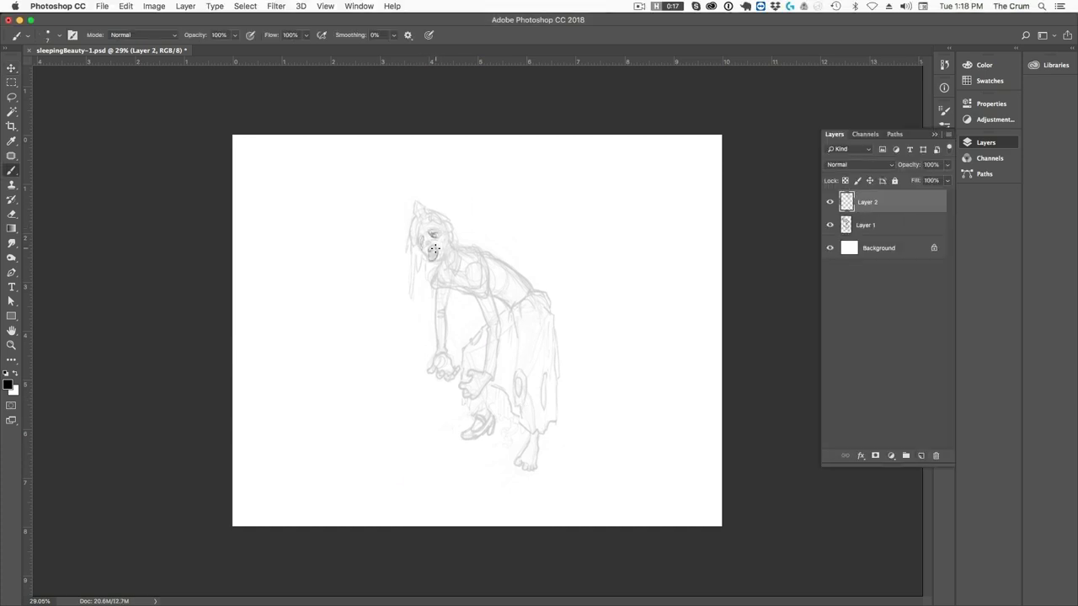
# Darken the face, torso and arm lines of the zombie sketch.
pyautogui.moveTo(434, 248); pyautogui.dragTo(468, 280)
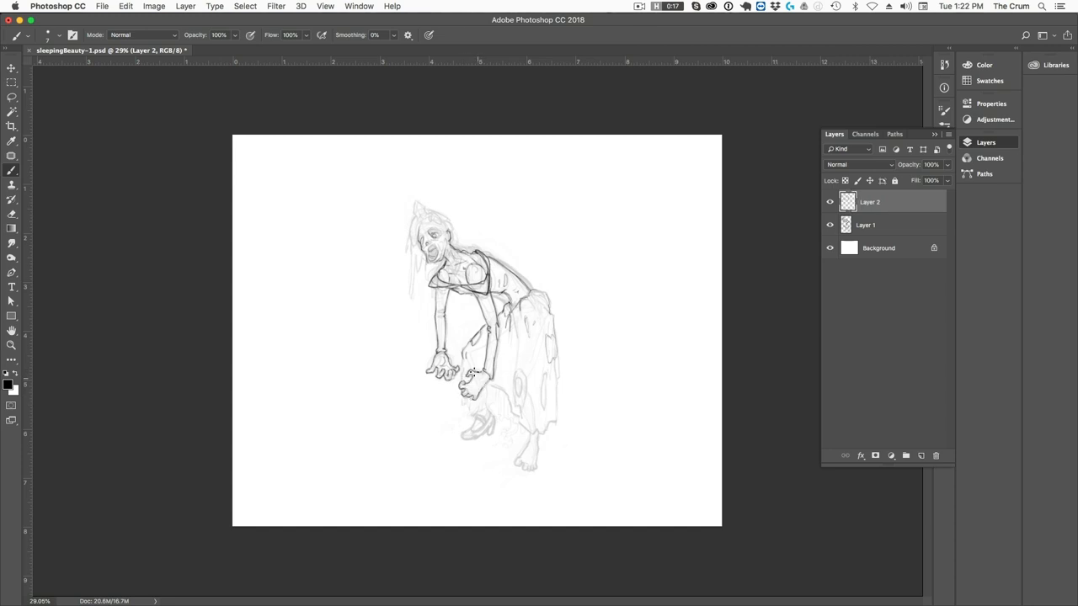
pyautogui.moveTo(413, 210); pyautogui.dragTo(421, 223)
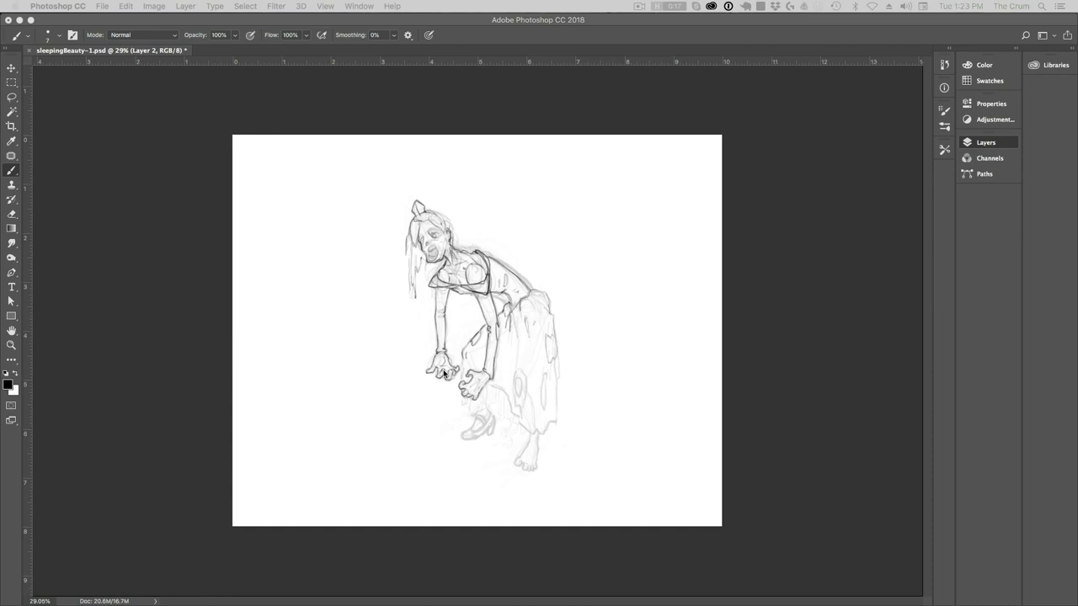
pyautogui.click(982, 141)
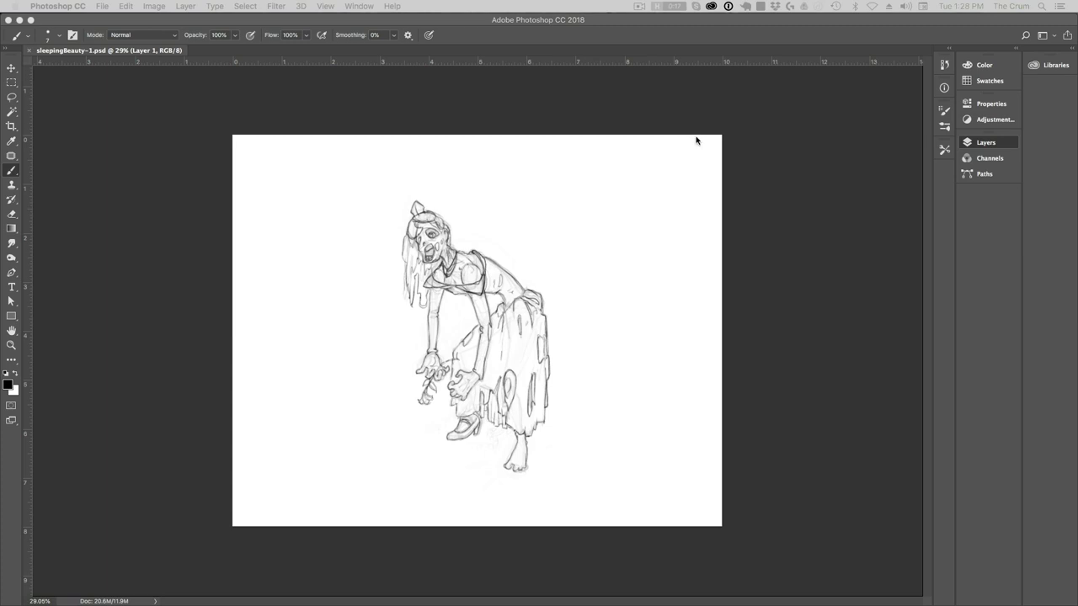
pyautogui.click(983, 142)
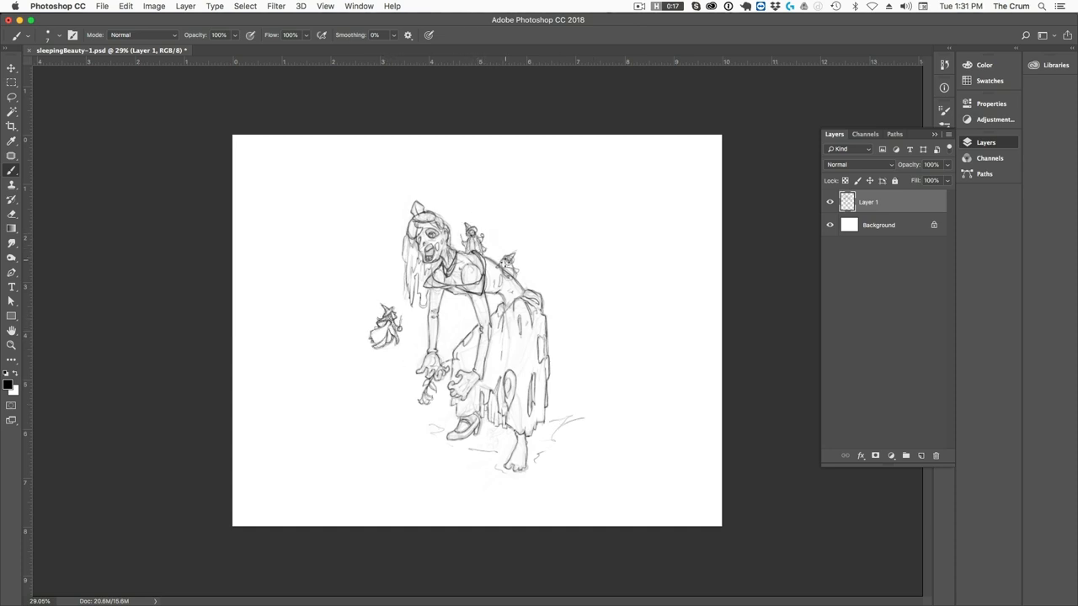
pyautogui.click(99, 9)
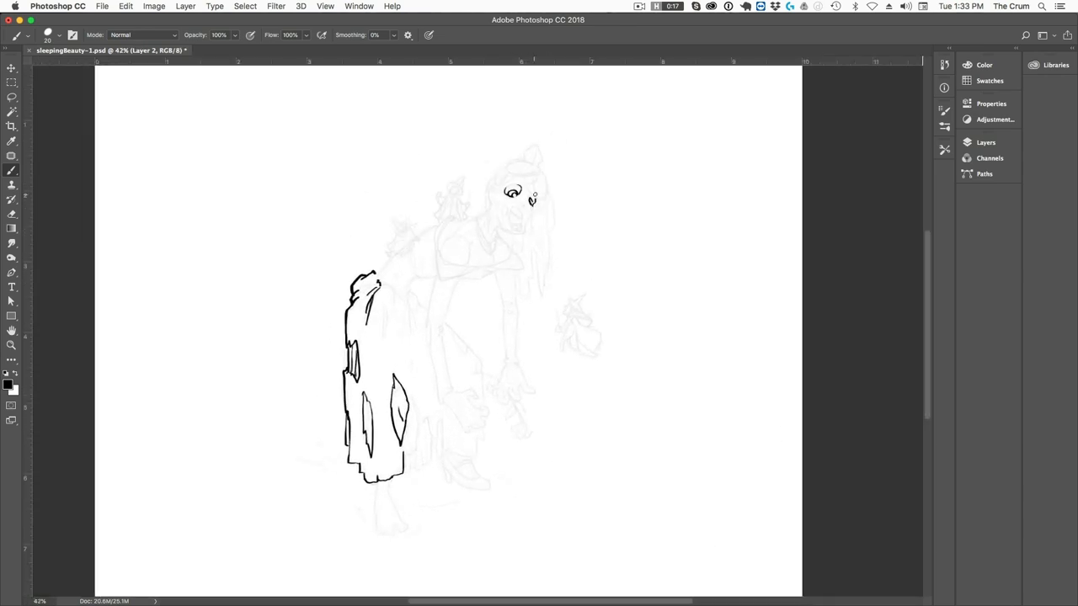
# Ink bold outlines for the ragged skirt, open-mouthed face, stringy hair and torso.
pyautogui.moveTo(512, 207); pyautogui.dragTo(522, 223)
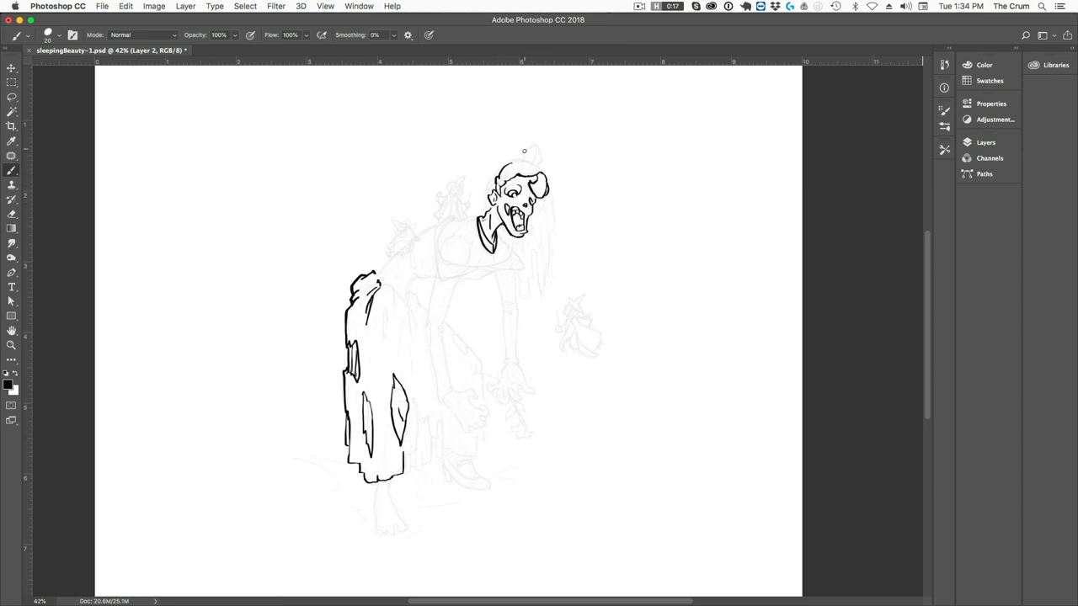
pyautogui.moveTo(505, 160); pyautogui.dragTo(538, 155)
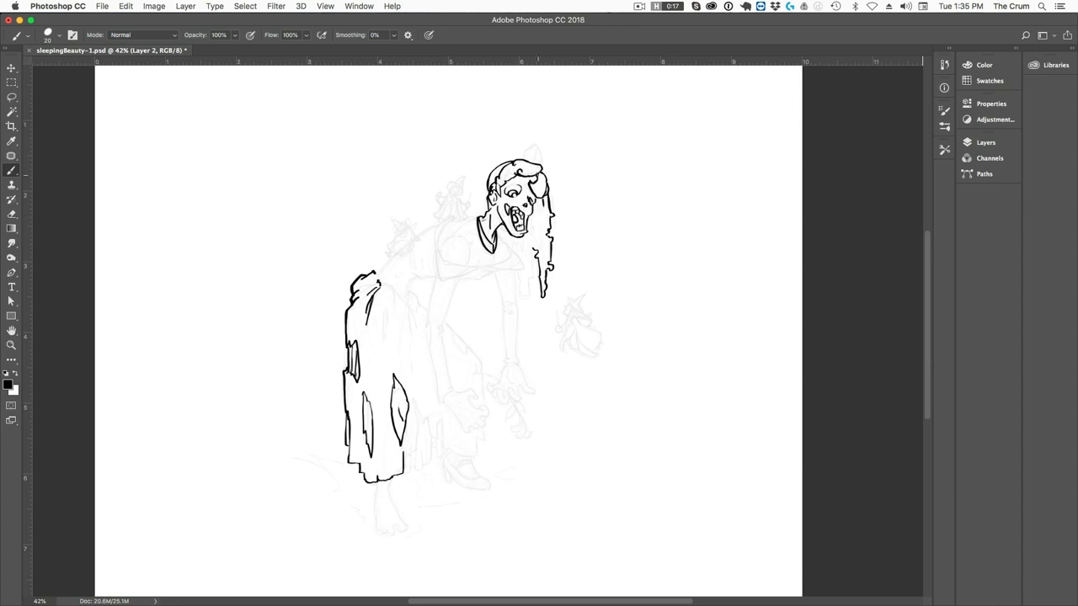
pyautogui.moveTo(437, 224); pyautogui.dragTo(522, 270)
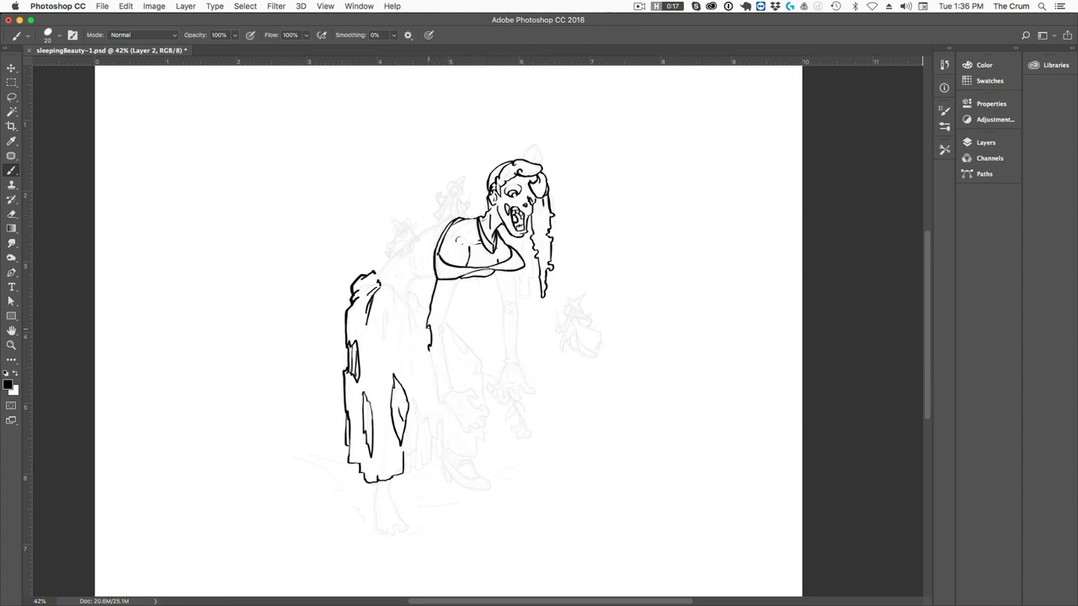
pyautogui.moveTo(447, 286); pyautogui.dragTo(505, 379)
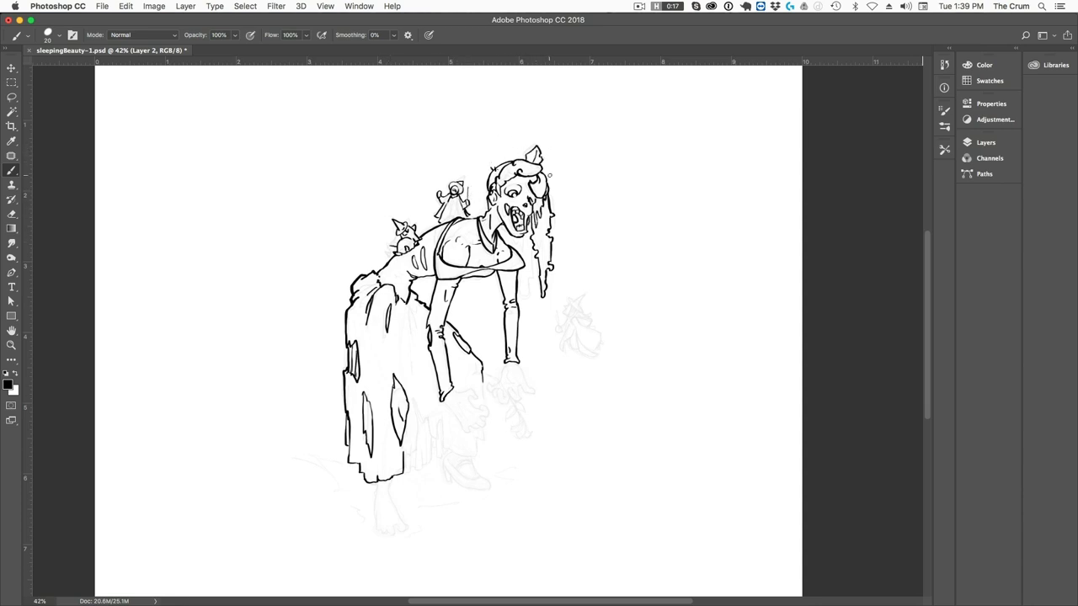
# Ink the perched and flying fairies, tattered skirt details, hands, shoe and bare foot.
pyautogui.moveTo(556, 316); pyautogui.dragTo(603, 345)
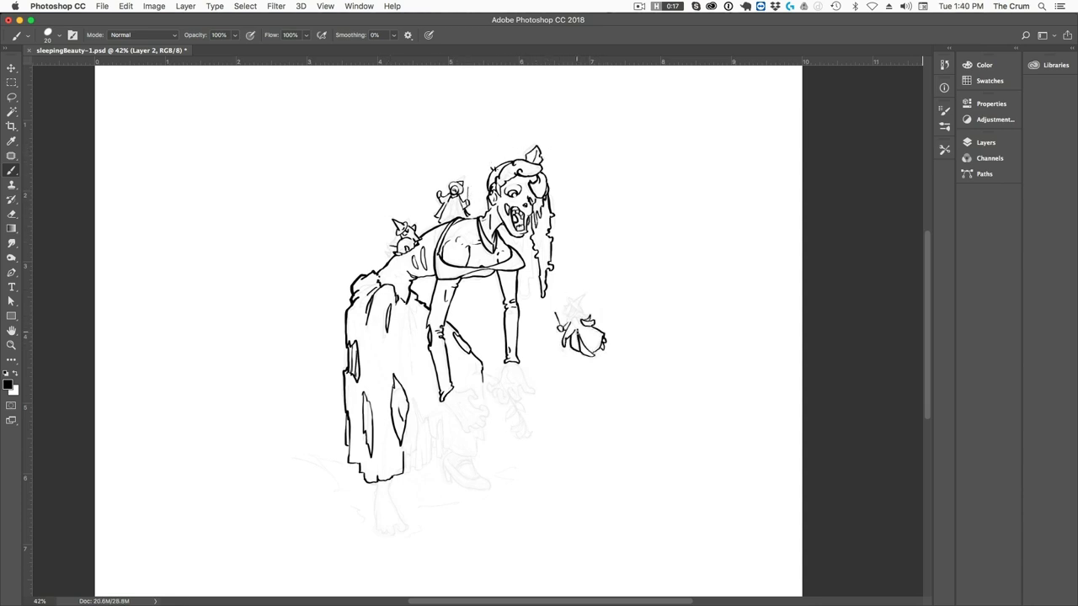
pyautogui.moveTo(555, 303); pyautogui.dragTo(586, 336)
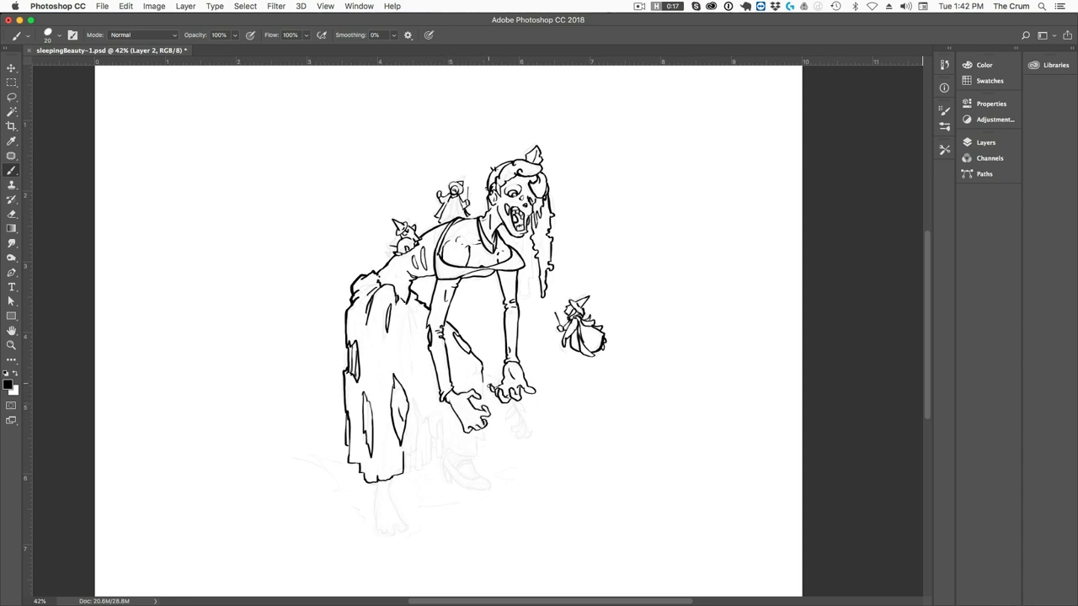
pyautogui.moveTo(480, 447)
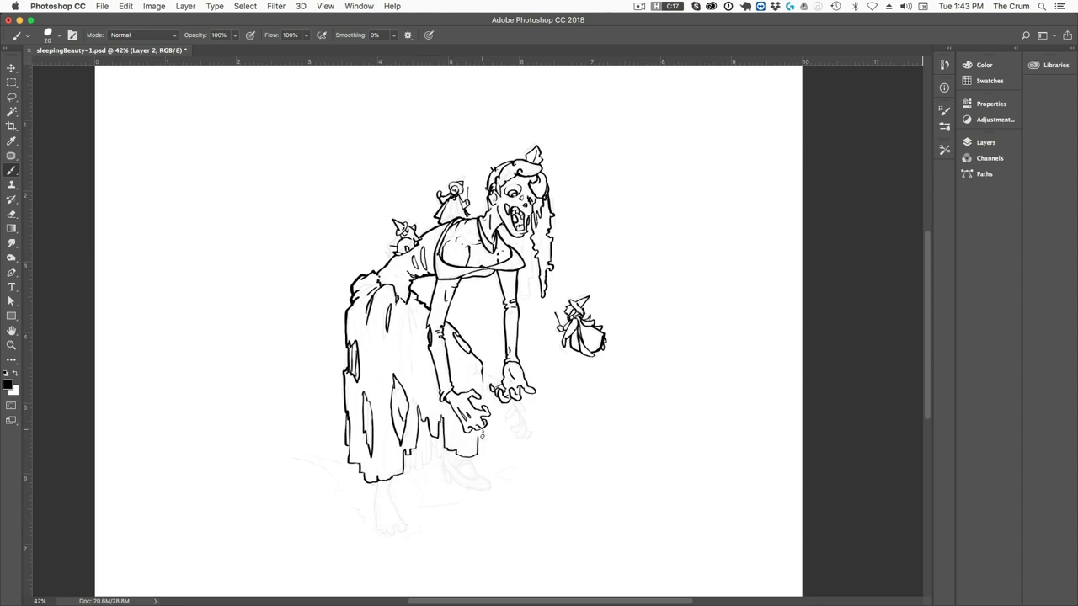
pyautogui.moveTo(455, 446); pyautogui.dragTo(484, 484)
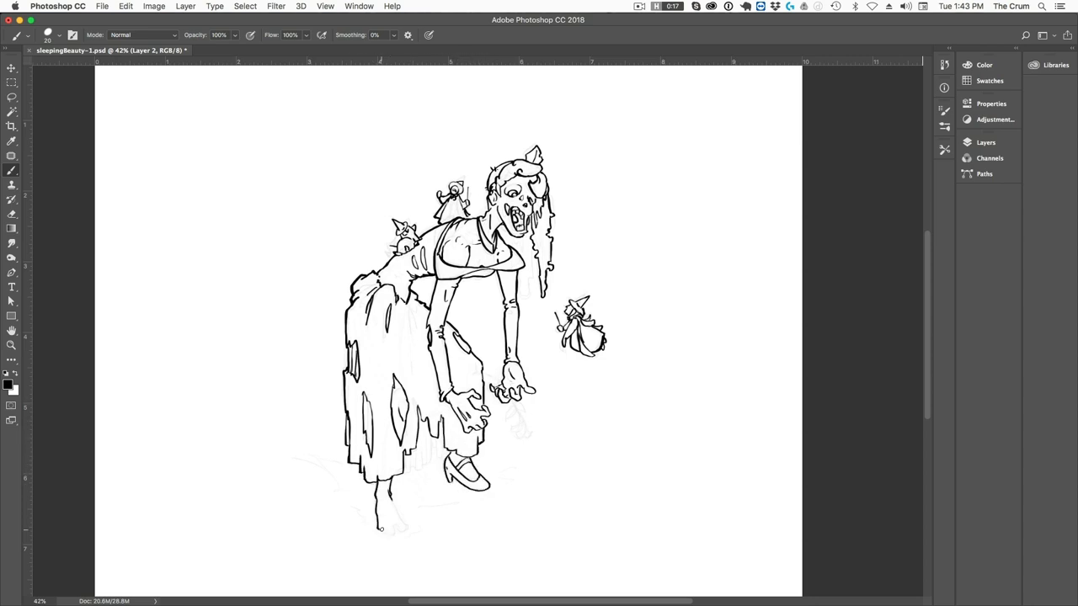
pyautogui.moveTo(370, 518); pyautogui.dragTo(400, 530)
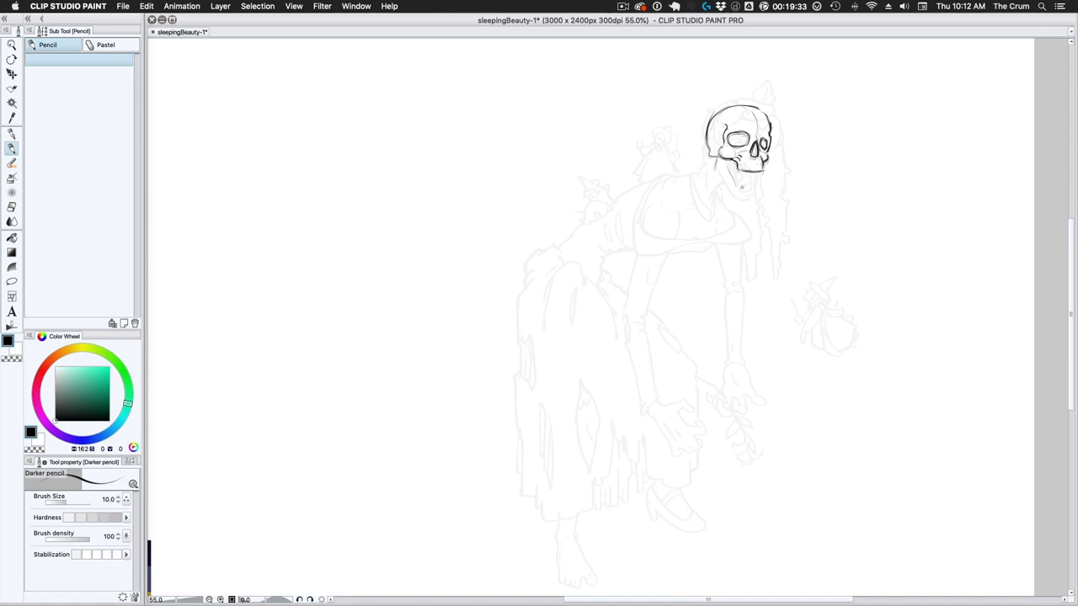
# Redraw a skull-like face and wavy hair around the zombie's head with darker pencil.
pyautogui.moveTo(724, 177); pyautogui.dragTo(749, 194)
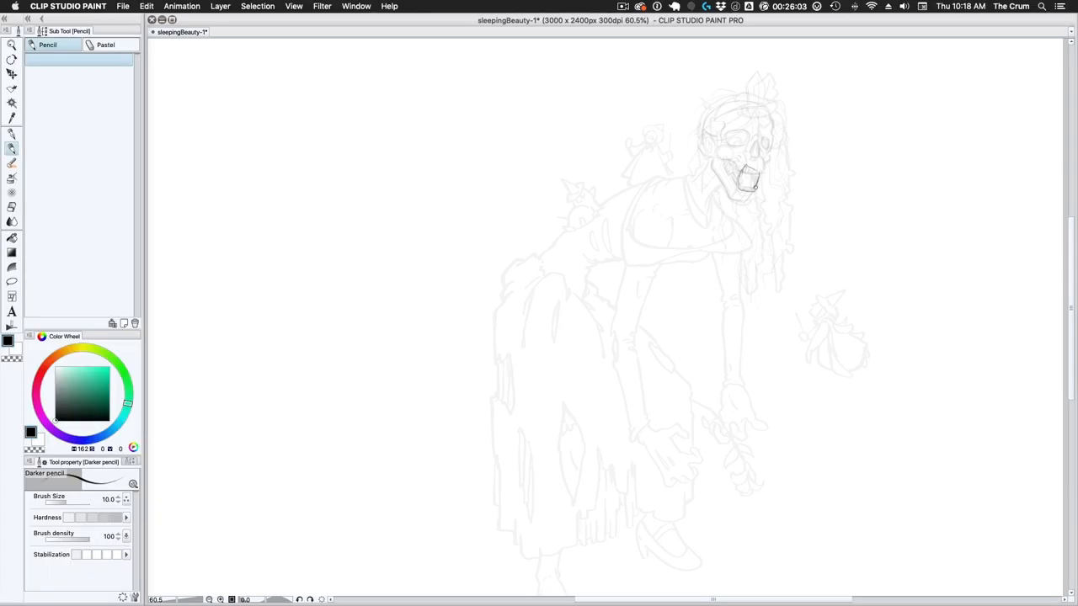
pyautogui.moveTo(732, 135); pyautogui.dragTo(749, 177)
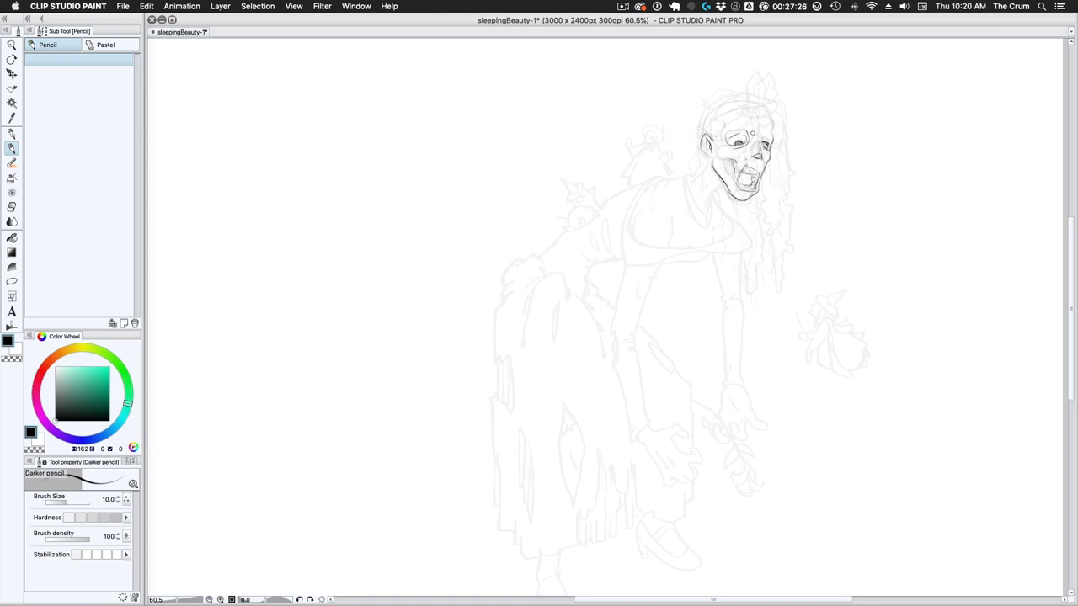
pyautogui.moveTo(690, 177); pyautogui.dragTo(732, 164)
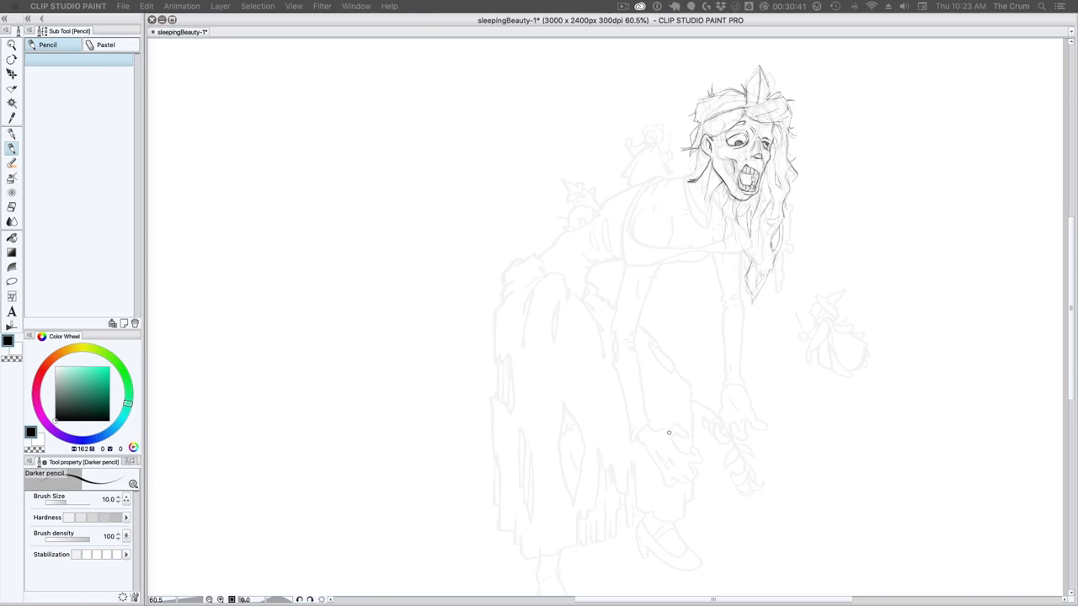
# Firmly redraw the lower reaching hand and its fingers, and sketch the second wrist.
pyautogui.moveTo(649, 438); pyautogui.dragTo(673, 472)
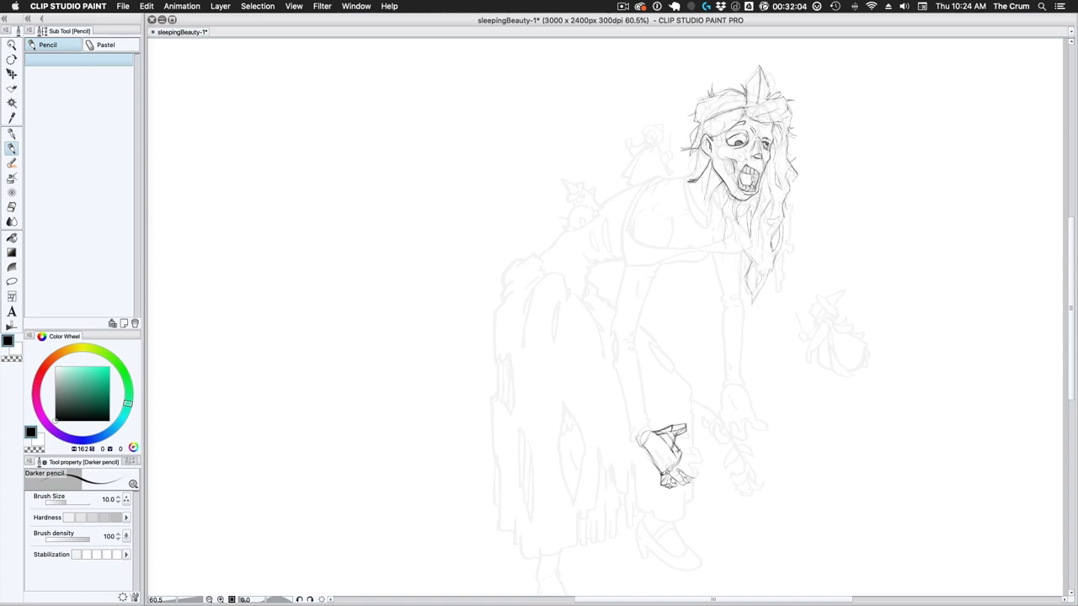
pyautogui.moveTo(673, 455); pyautogui.dragTo(699, 472)
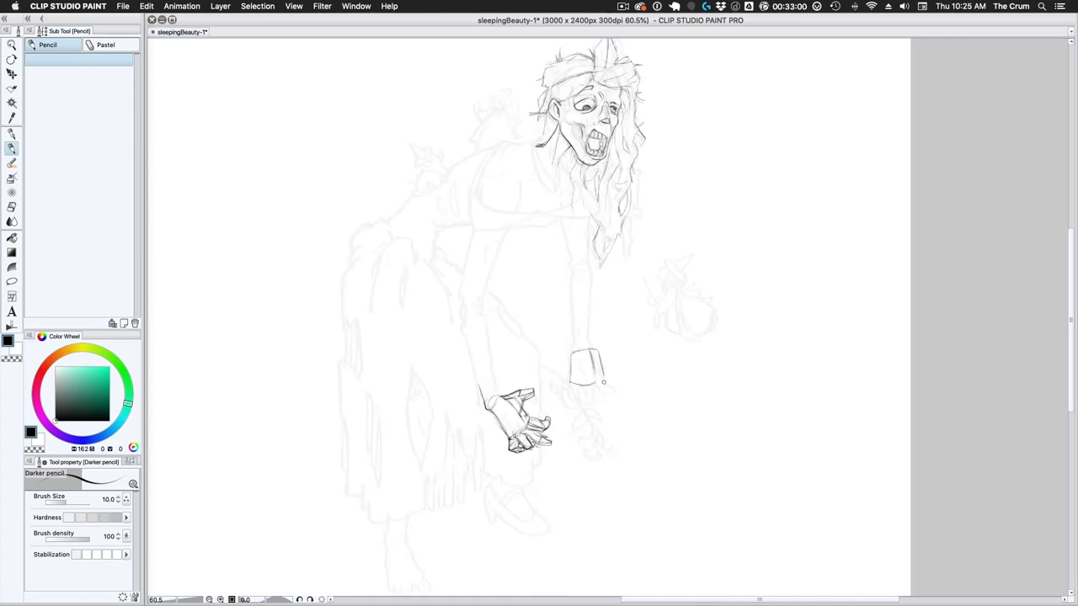
pyautogui.moveTo(581, 362); pyautogui.dragTo(615, 408)
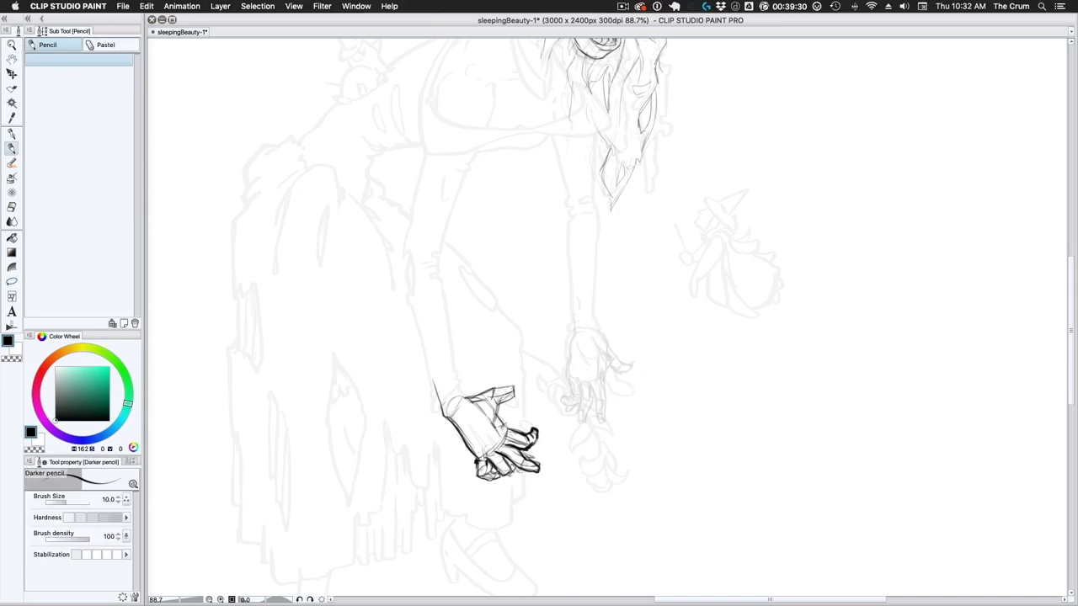
# With the G-pen, redraw the upper wrist, both long arms and splayed fingers.
pyautogui.click(9, 133)
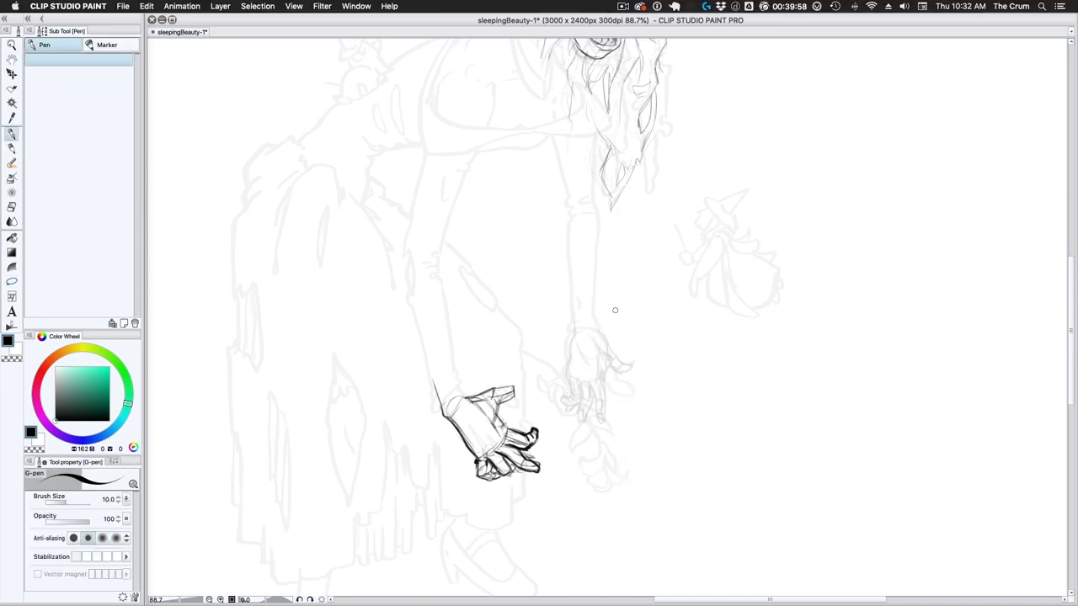
pyautogui.moveTo(573, 337); pyautogui.dragTo(628, 370)
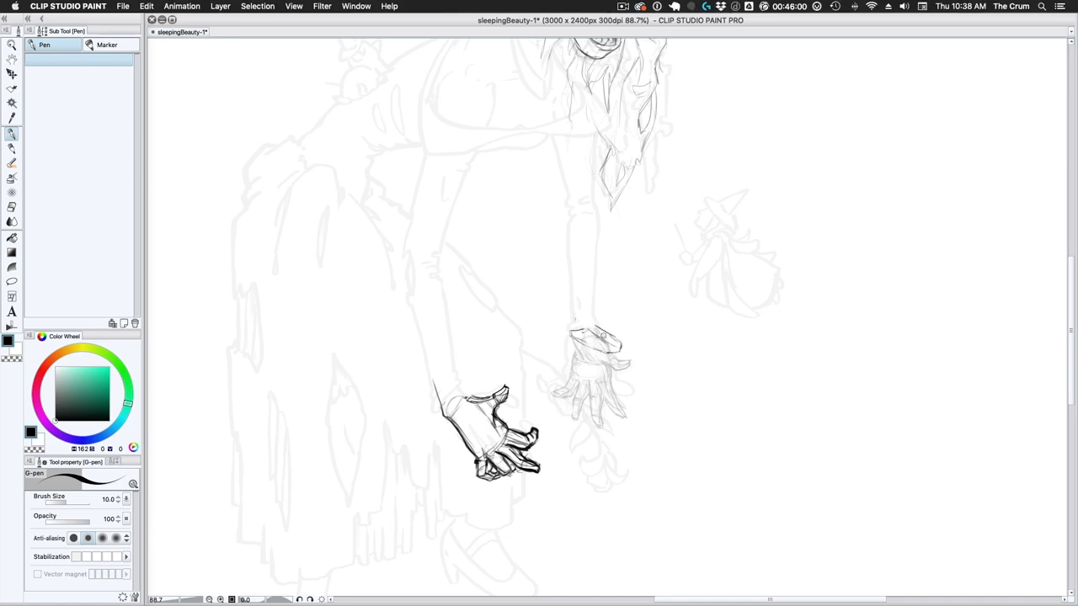
pyautogui.moveTo(577, 337); pyautogui.dragTo(644, 354)
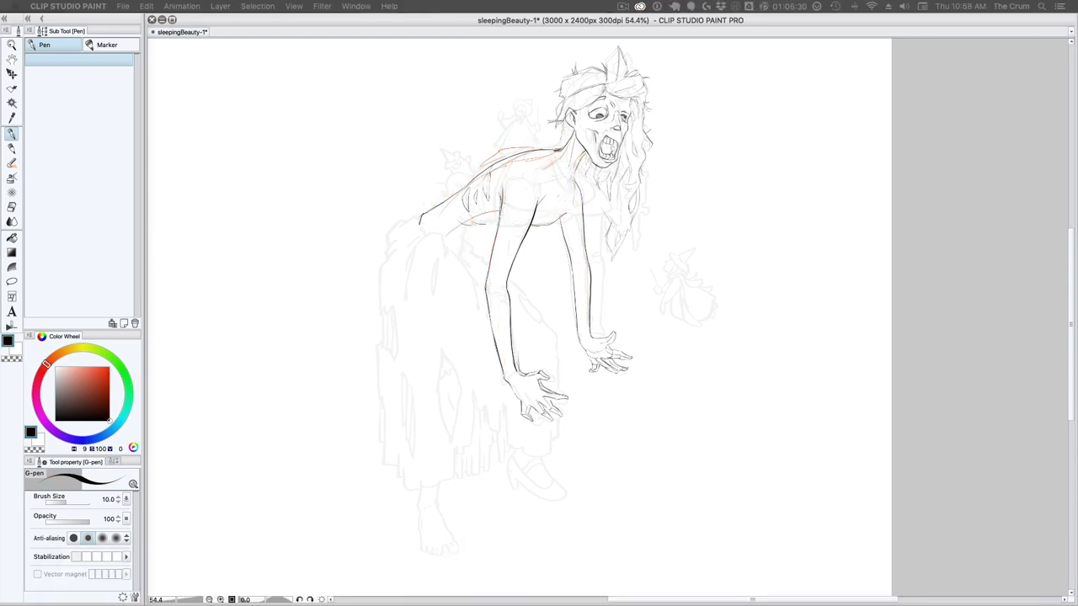
# Return to the pencil and sketch the small fairy with a pointed hat.
pyautogui.click(9, 162)
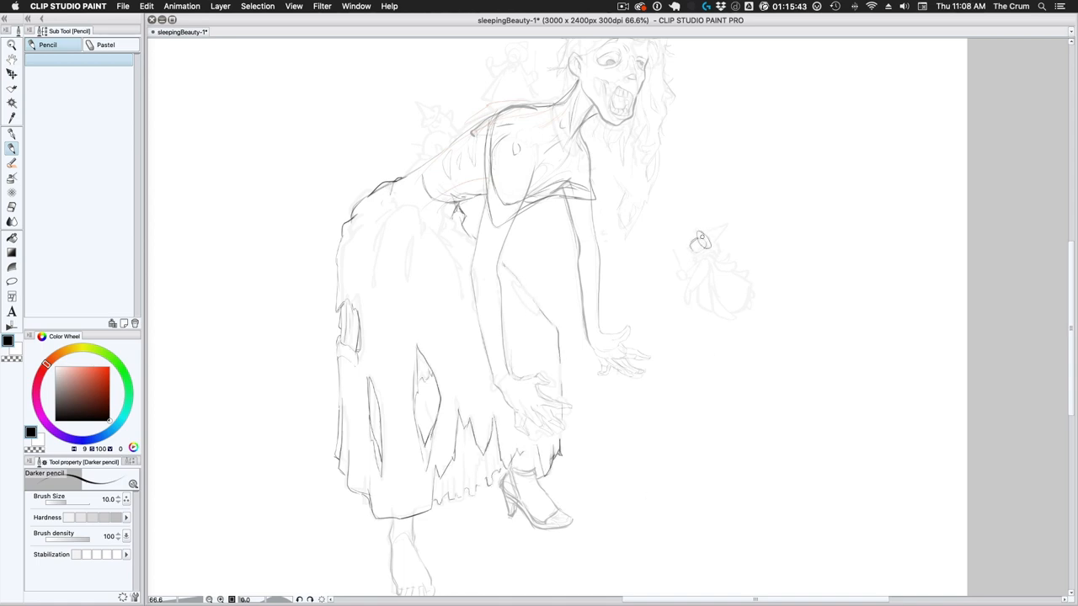
pyautogui.moveTo(699, 244); pyautogui.dragTo(716, 304)
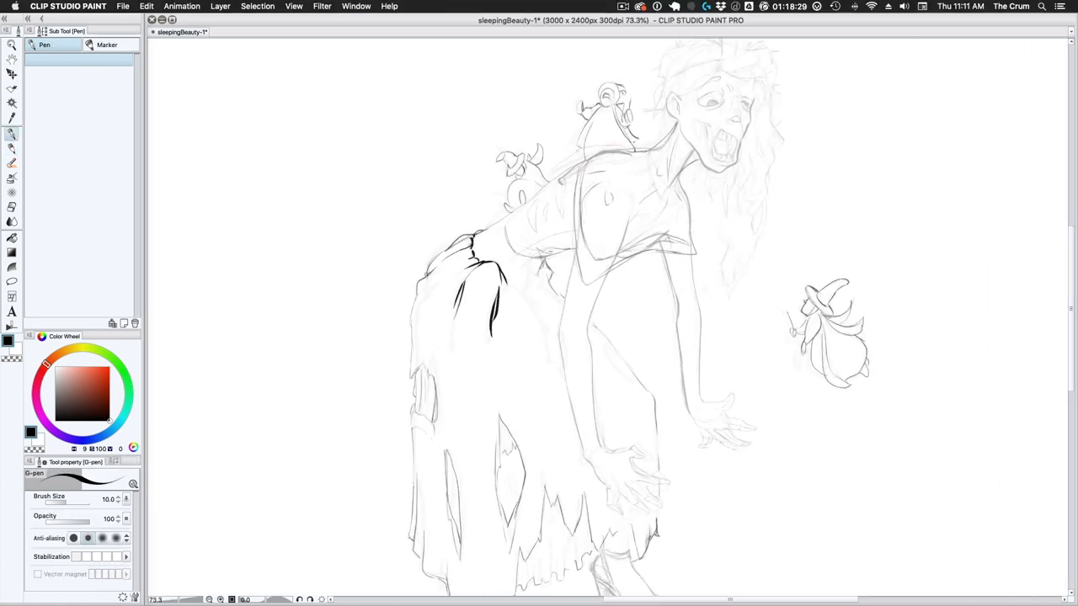
# Ink the dress back folds, head bow, nearby hair strands and downward-reaching hands.
pyautogui.moveTo(413, 362); pyautogui.dragTo(430, 438)
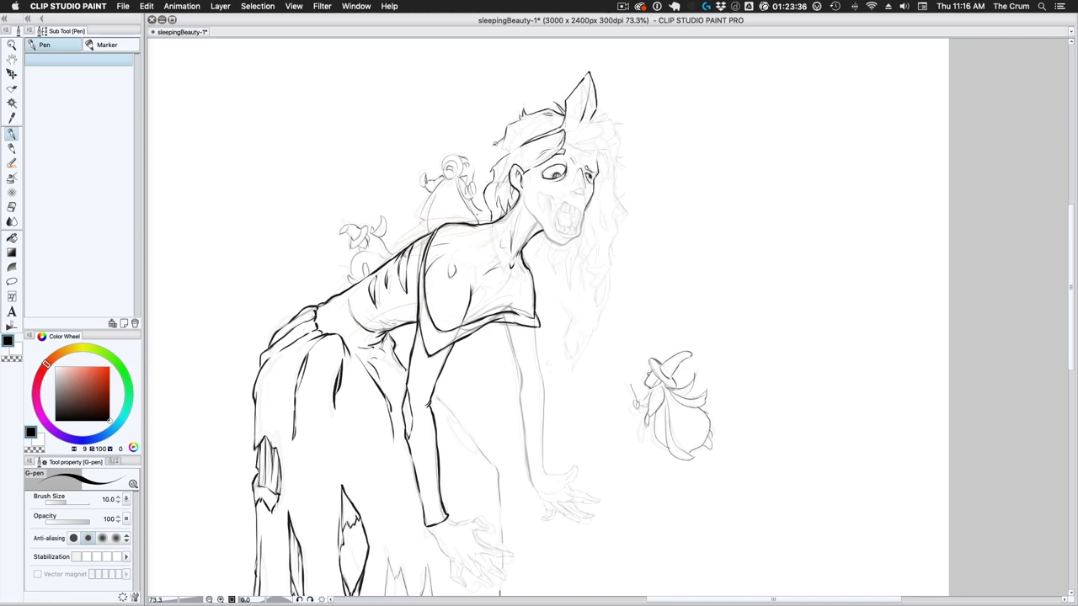
pyautogui.moveTo(589, 101); pyautogui.dragTo(628, 152)
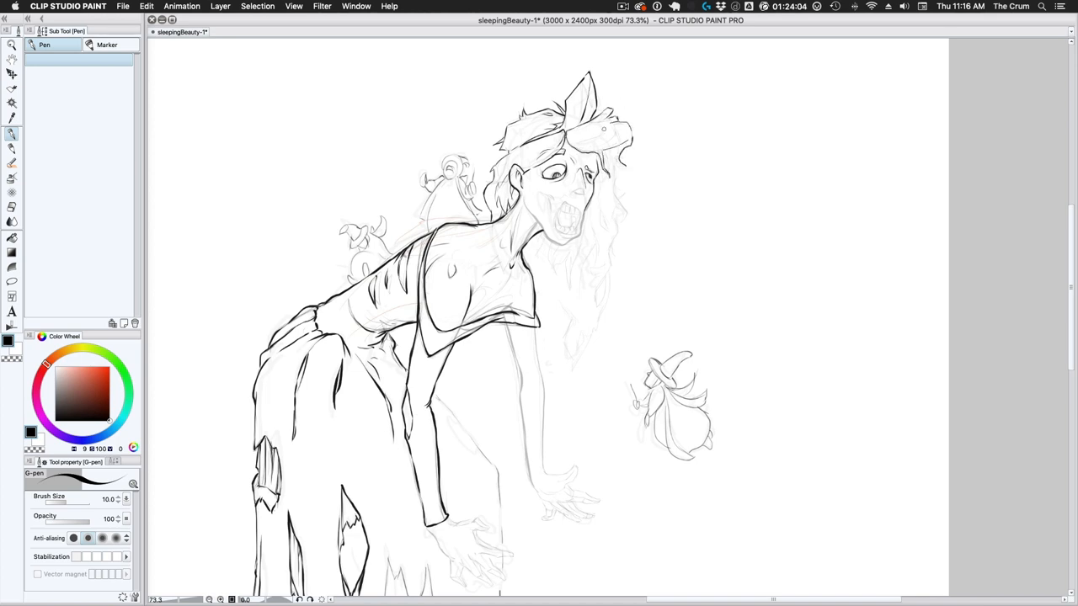
pyautogui.moveTo(606, 152); pyautogui.dragTo(611, 202)
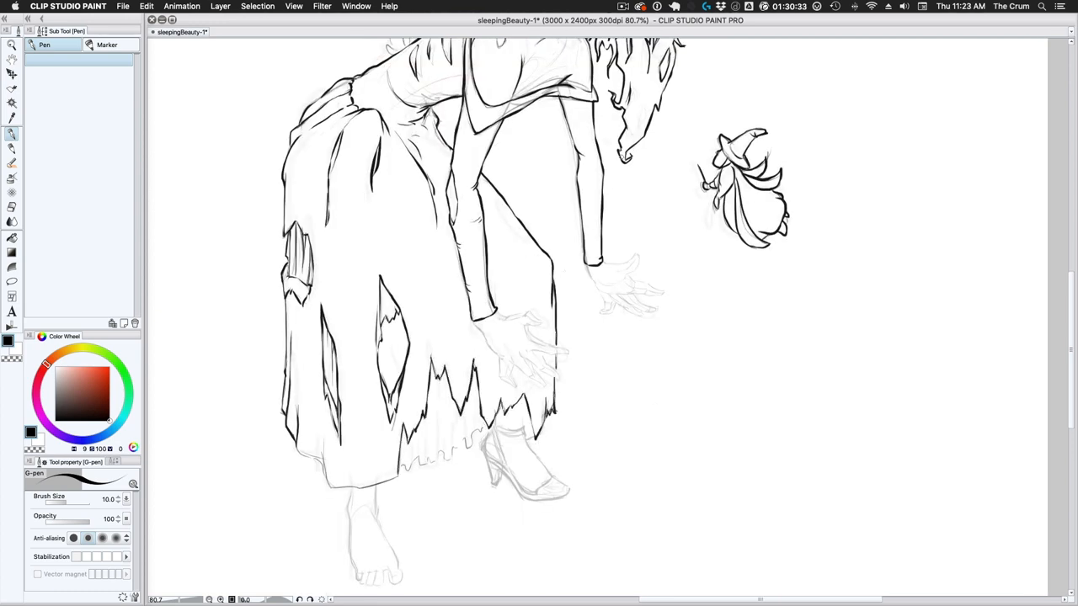
pyautogui.scroll(-3)
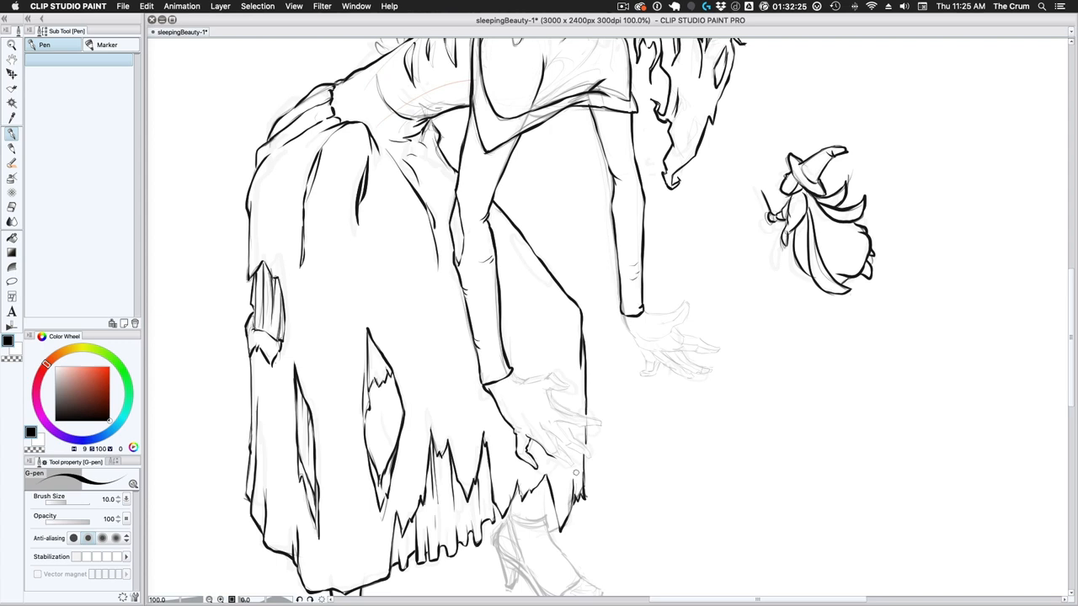
pyautogui.moveTo(547, 387); pyautogui.dragTo(589, 455)
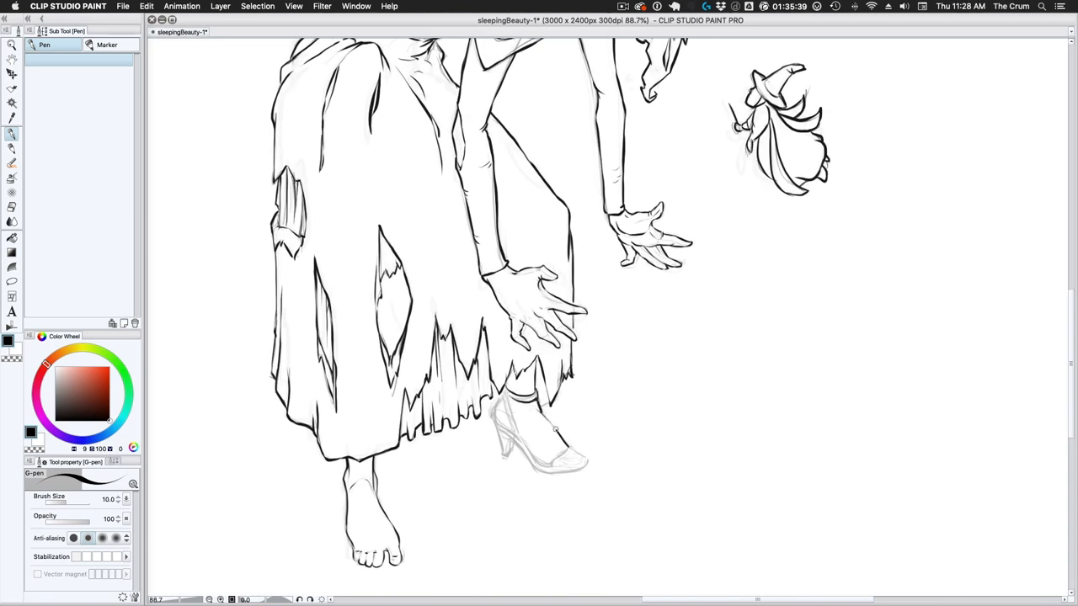
pyautogui.moveTo(513, 395); pyautogui.dragTo(539, 412)
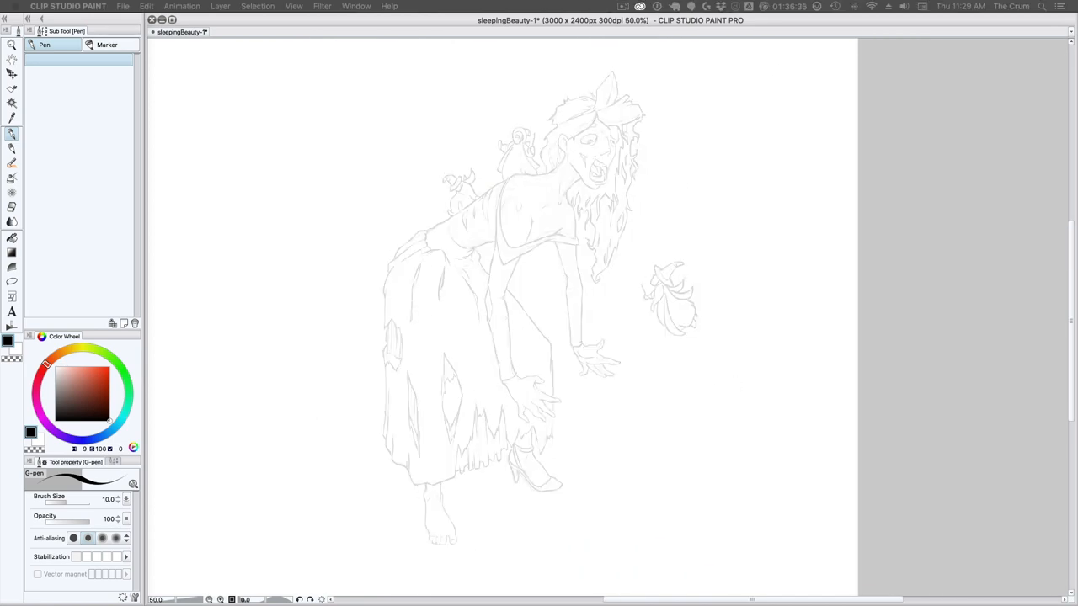
# Ink the torn skirt's back, head, bow, bare shoulders and hair framing the face.
pyautogui.moveTo(328, 261); pyautogui.dragTo(310, 356)
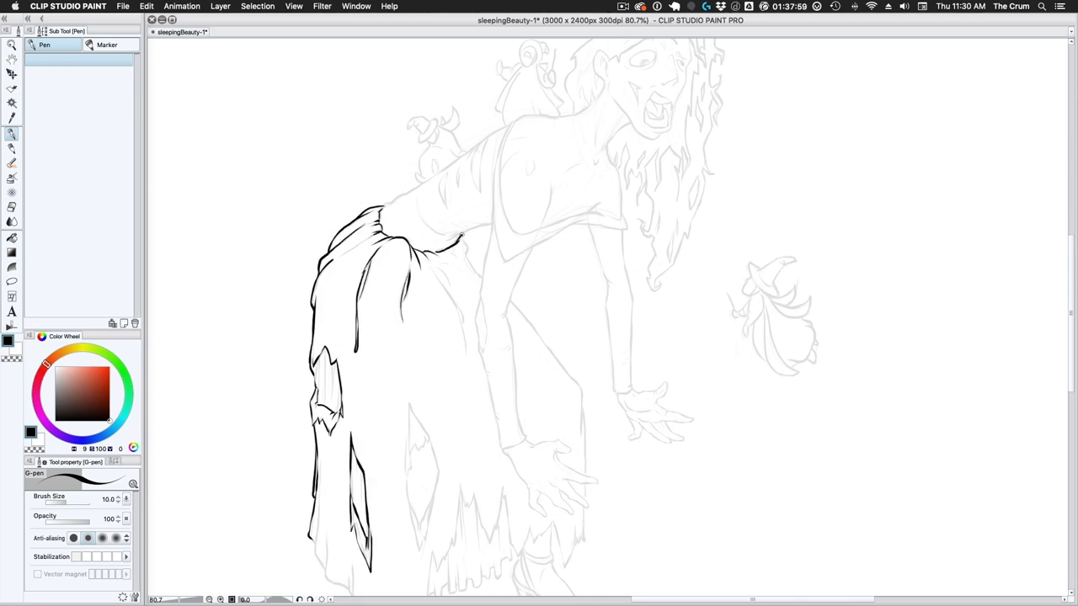
pyautogui.scroll(-3)
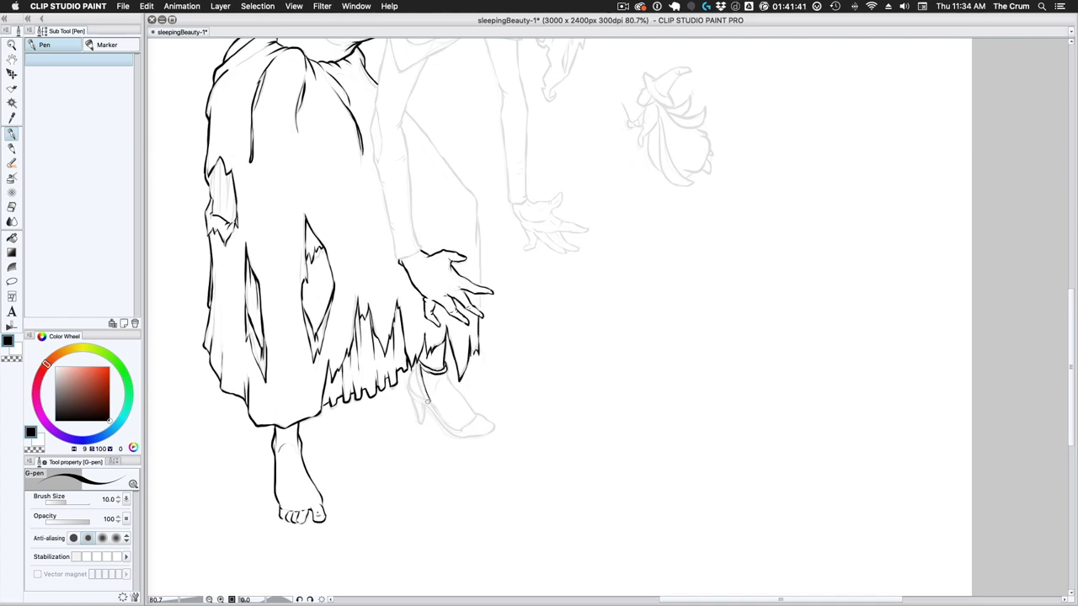
pyautogui.moveTo(413, 388); pyautogui.dragTo(505, 441)
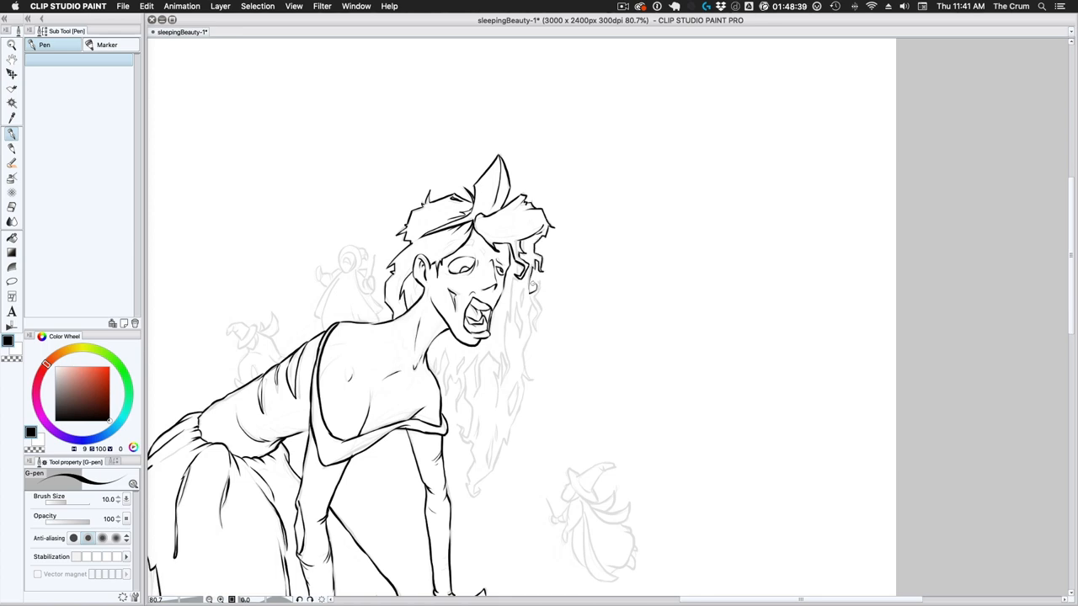
pyautogui.moveTo(518, 303); pyautogui.dragTo(480, 429)
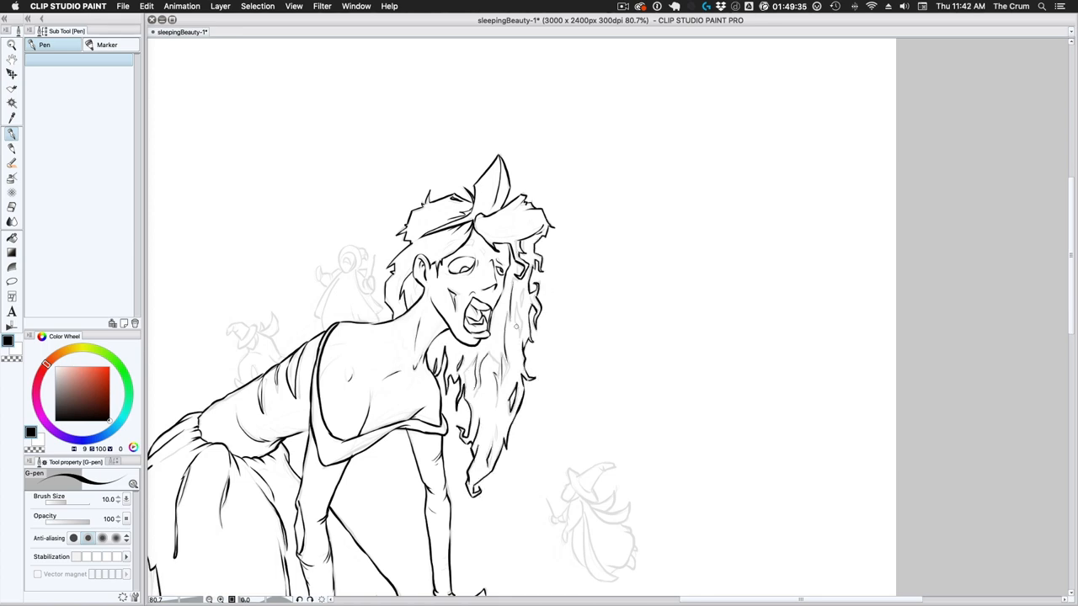
pyautogui.moveTo(341, 245); pyautogui.dragTo(354, 270)
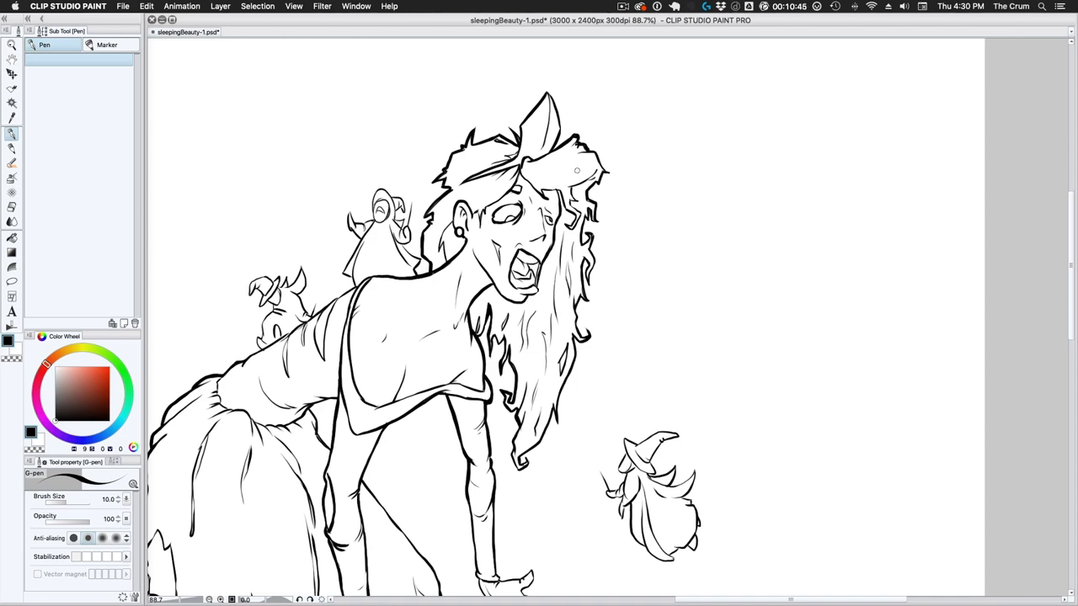
pyautogui.scroll(-3)
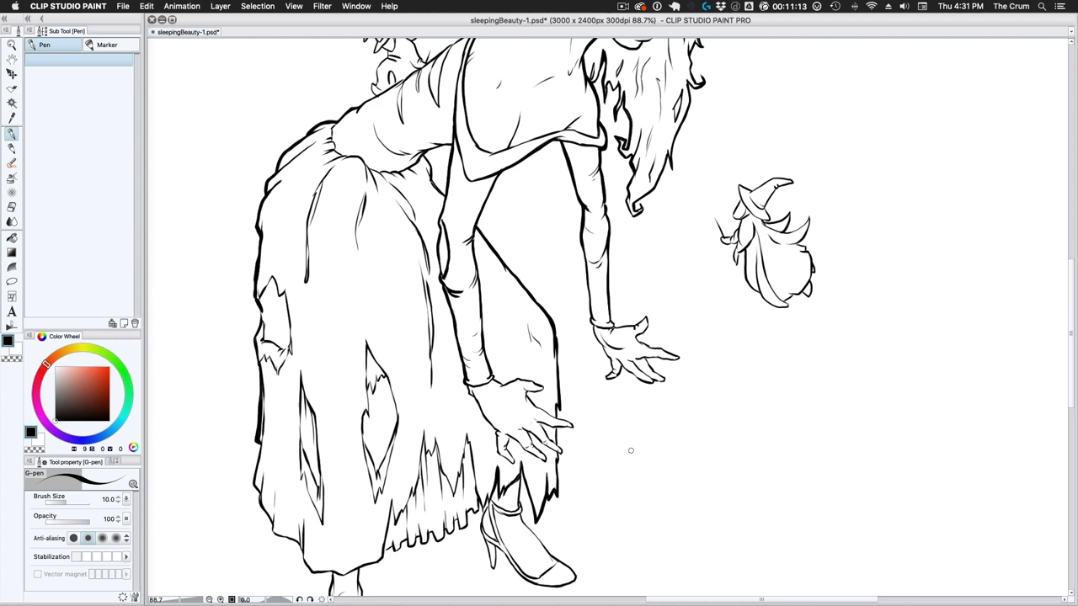
pyautogui.scroll(-3)
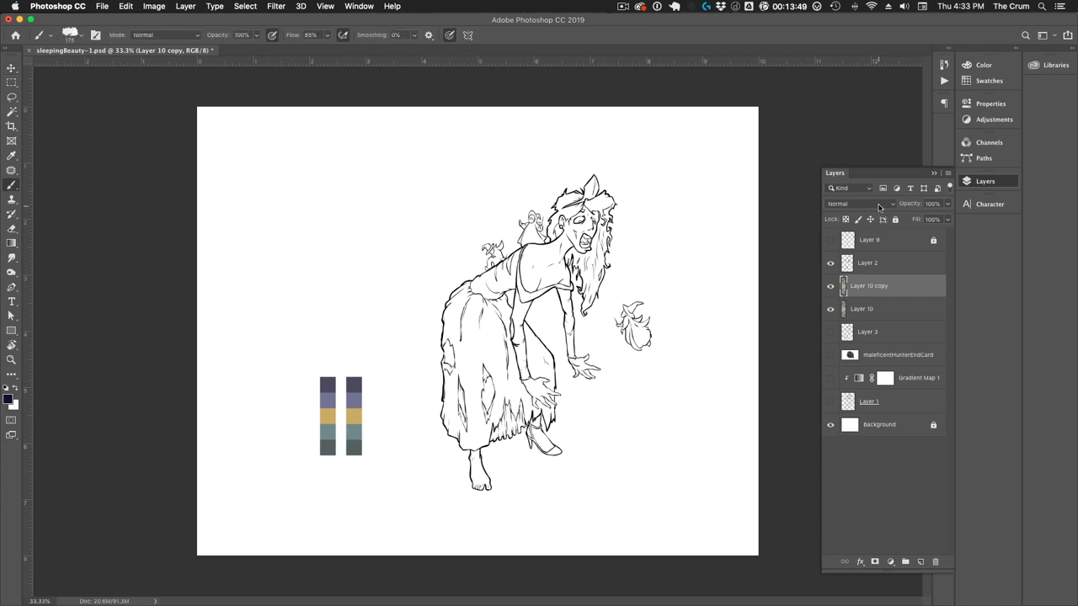
# Pick a tool from the toolbar to begin the teal base colour.
pyautogui.click(9, 398)
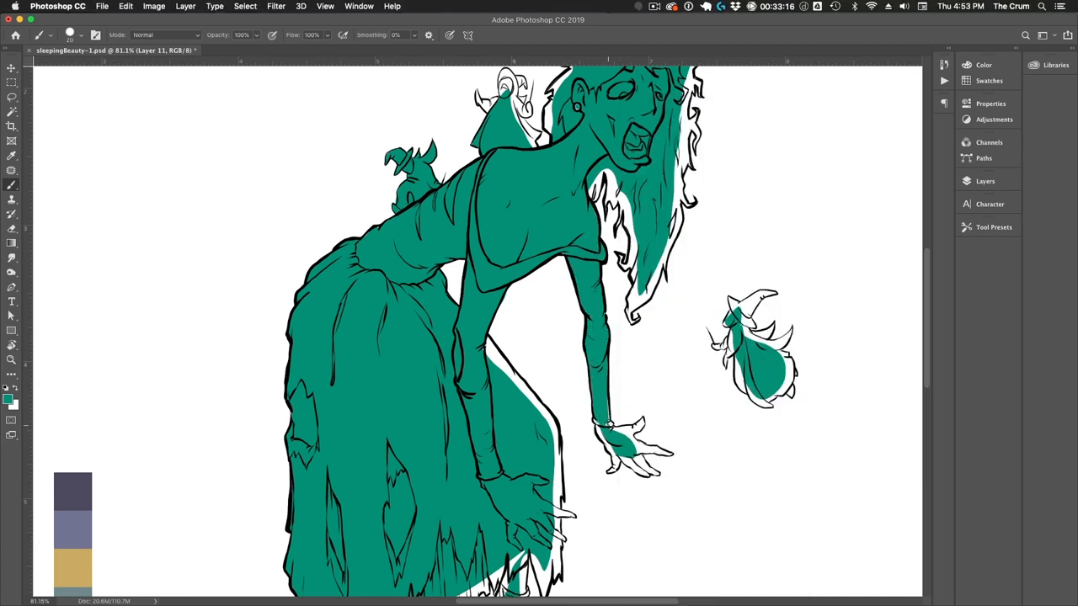
# Finish the teal fill on Layer 11 and brush darker teal shadows on the dress.
pyautogui.click(976, 179)
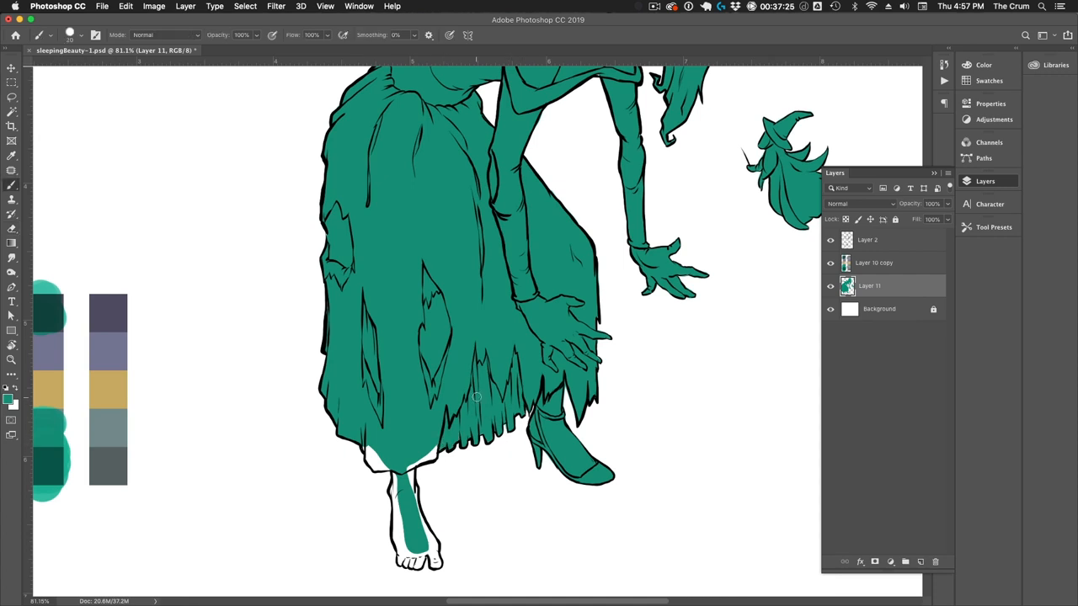
pyautogui.click(405, 522)
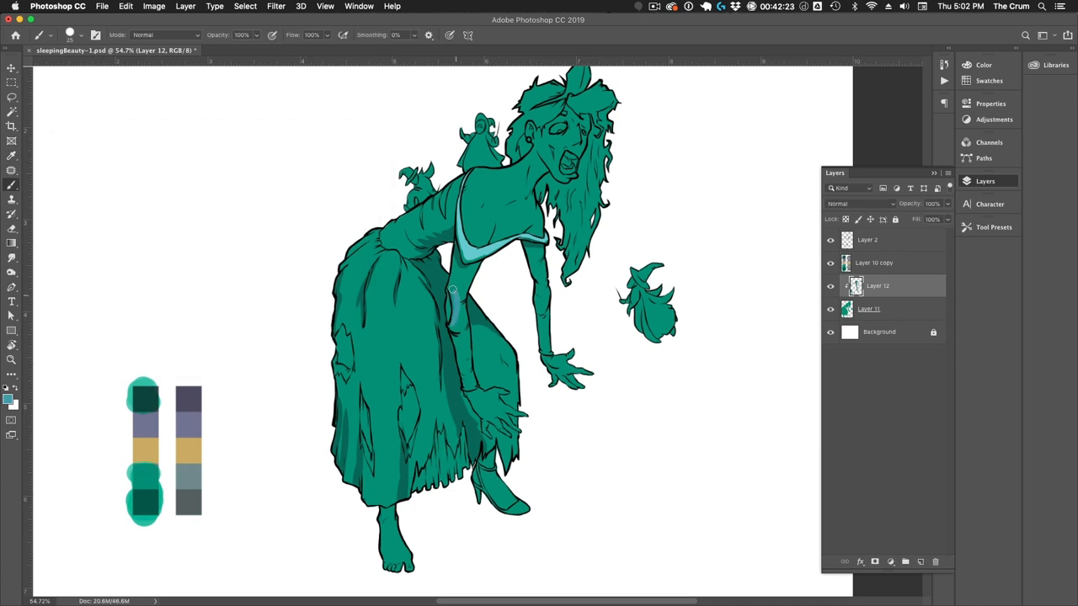
# Brush blue-grey over the arms and dress on clipped Layer 12.
pyautogui.moveTo(454, 291); pyautogui.dragTo(471, 383)
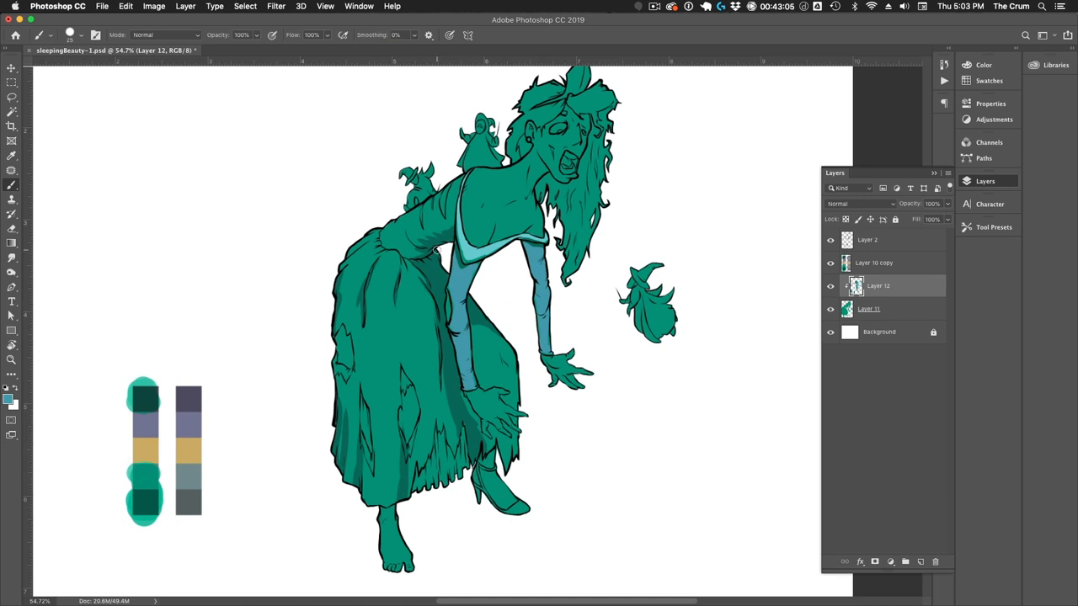
pyautogui.moveTo(391, 261); pyautogui.dragTo(374, 363)
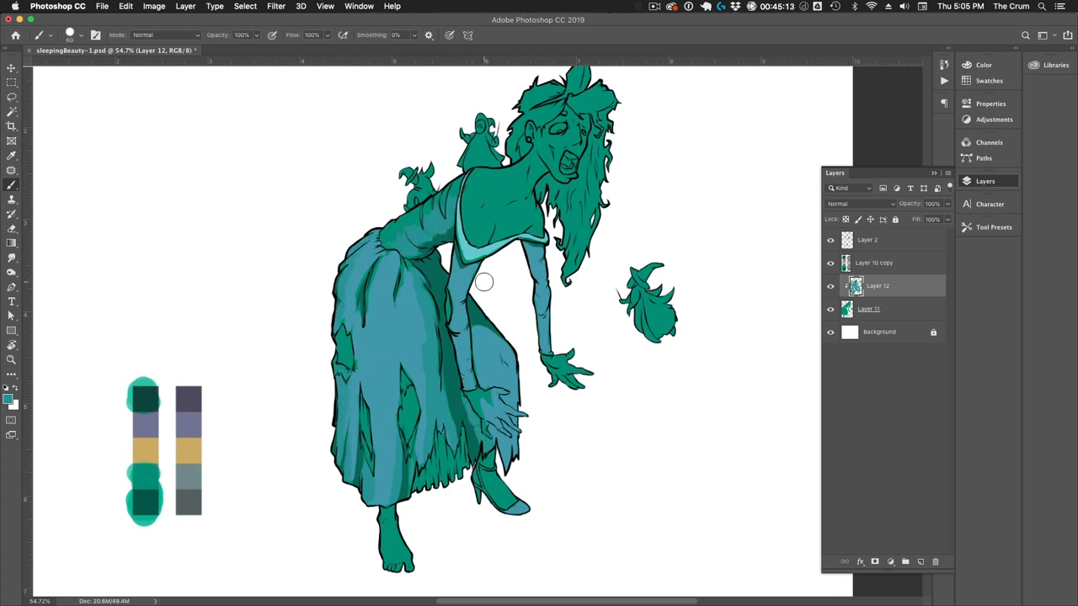
pyautogui.click(177, 34)
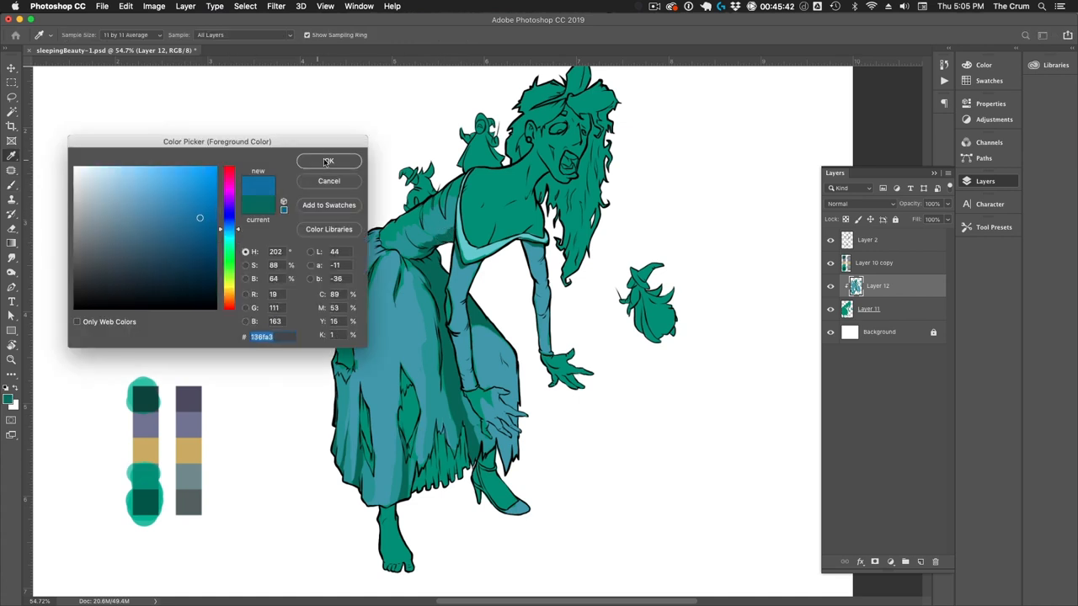
# Paint dark blue dress folds and pale teal tear edges, sampling from the palette.
pyautogui.click(329, 161)
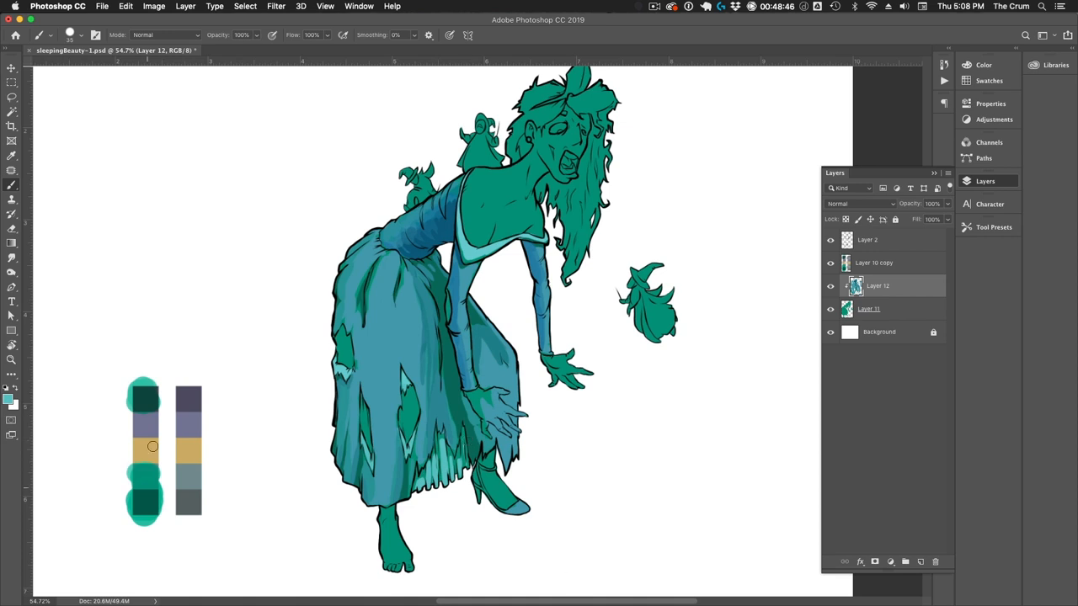
pyautogui.click(402, 419)
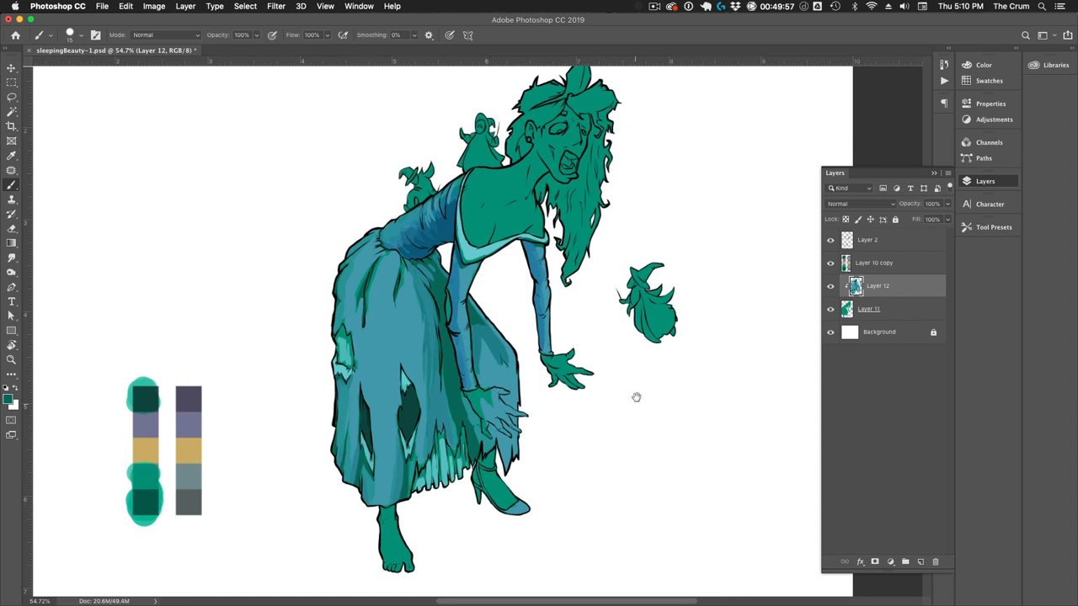
pyautogui.click(8, 401)
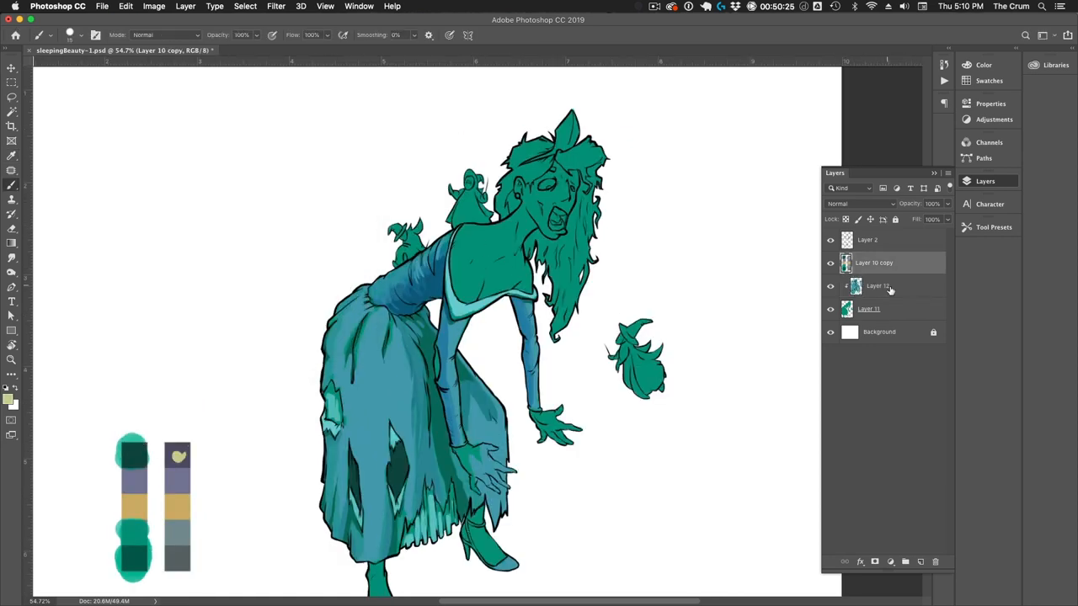
# Paint pale yellow-green skin on face, chest and hands at 40% brush opacity.
pyautogui.click(877, 286)
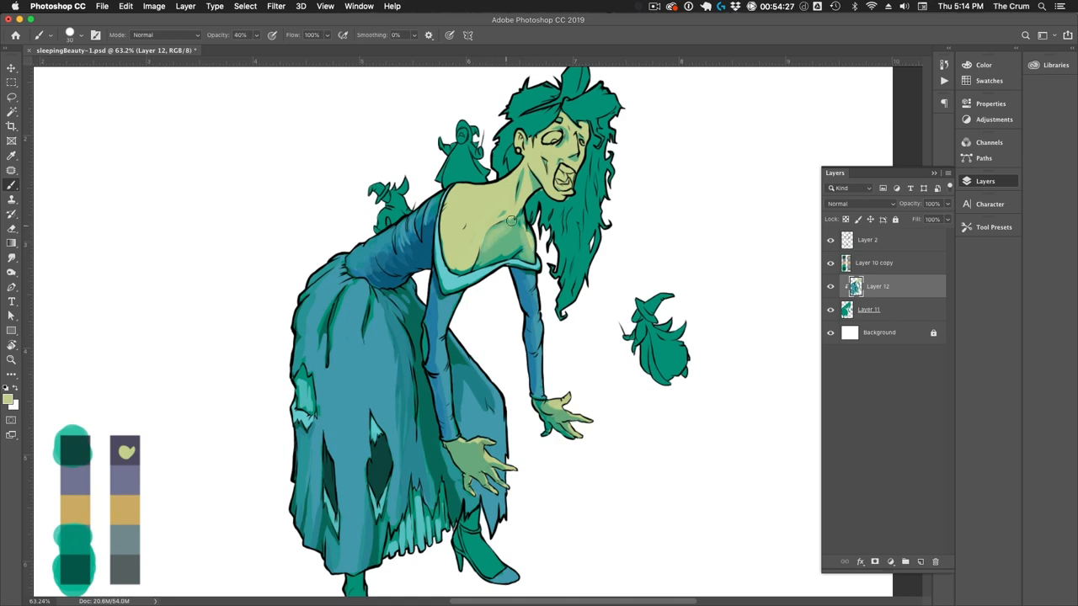
pyautogui.scroll(-3)
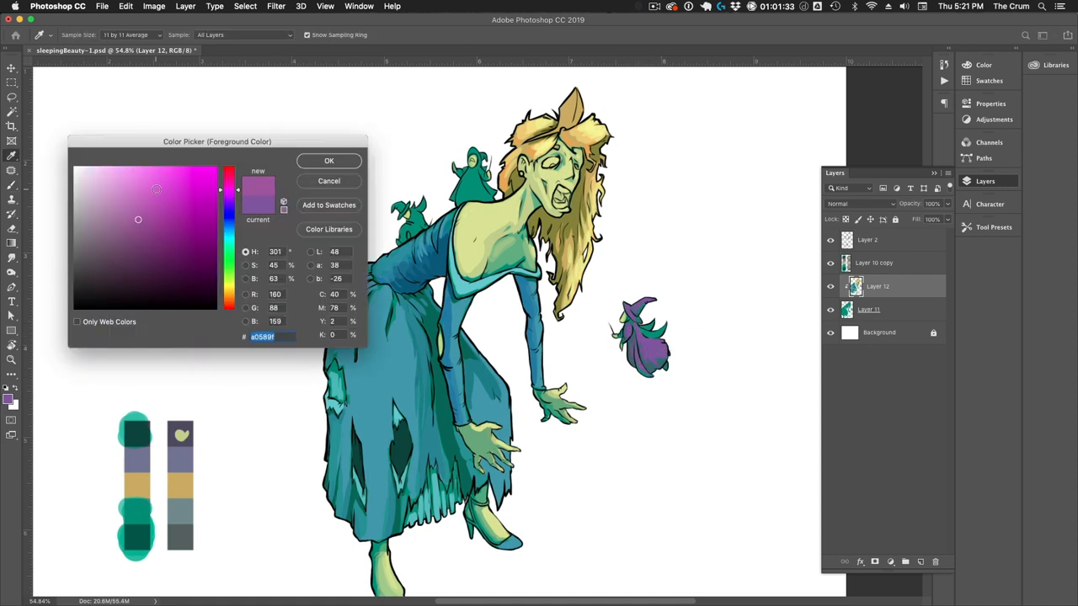
# Paint magenta-pink highlights on the right-hand fairy's hat and dress.
pyautogui.click(329, 161)
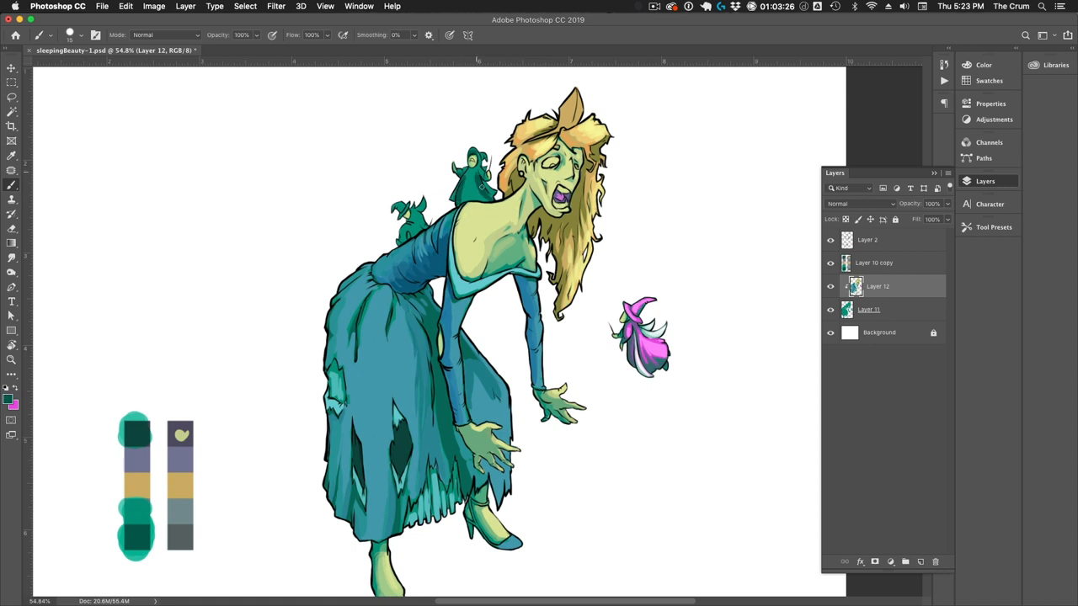
# Paint the shoulder fairies light green and pale blue at 50% opacity.
pyautogui.click(12, 399)
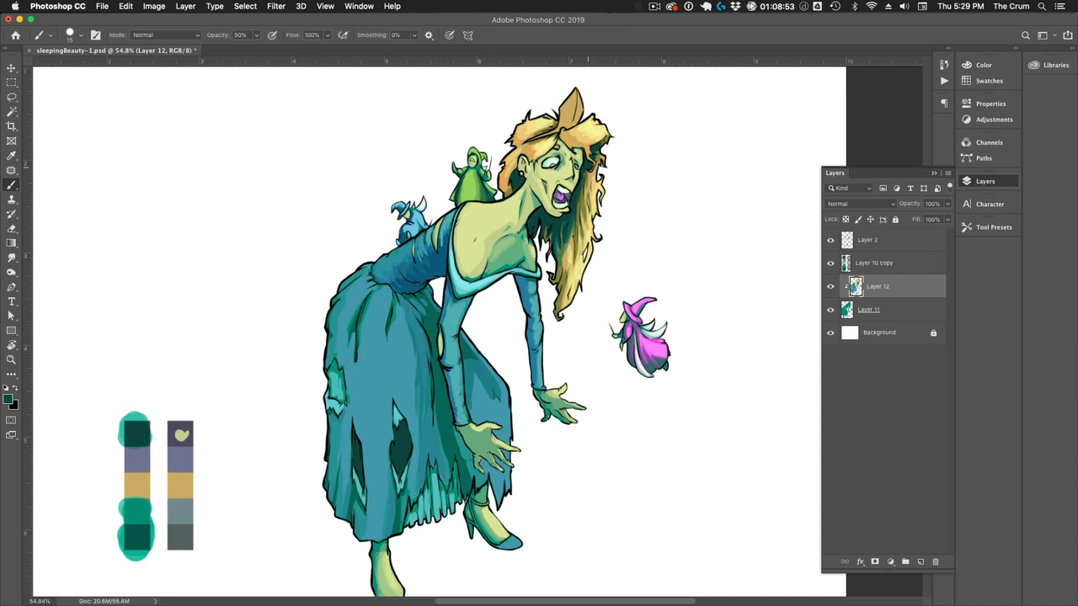
pyautogui.moveTo(520, 405)
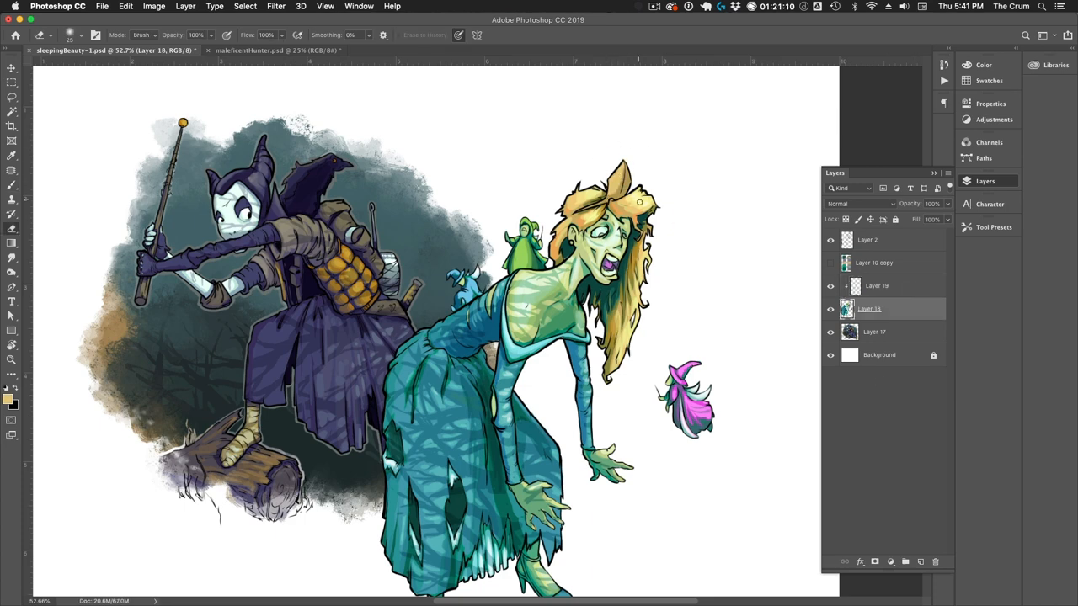
# Paste the Maleficent hunter from maleficentHunter.psd and paint a dark forest background.
pyautogui.click(878, 286)
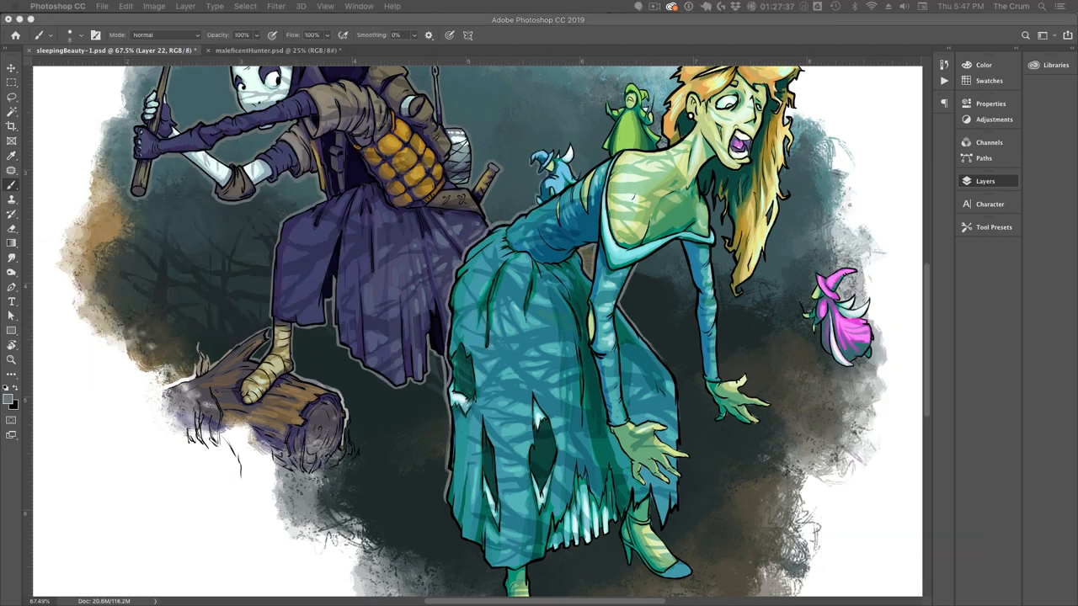
pyautogui.click(982, 180)
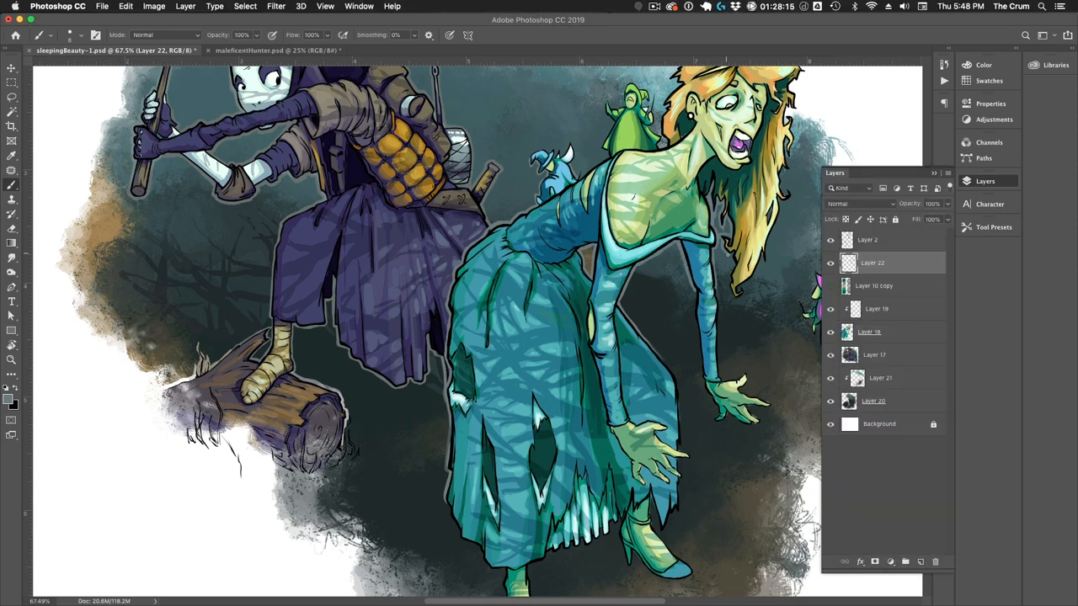